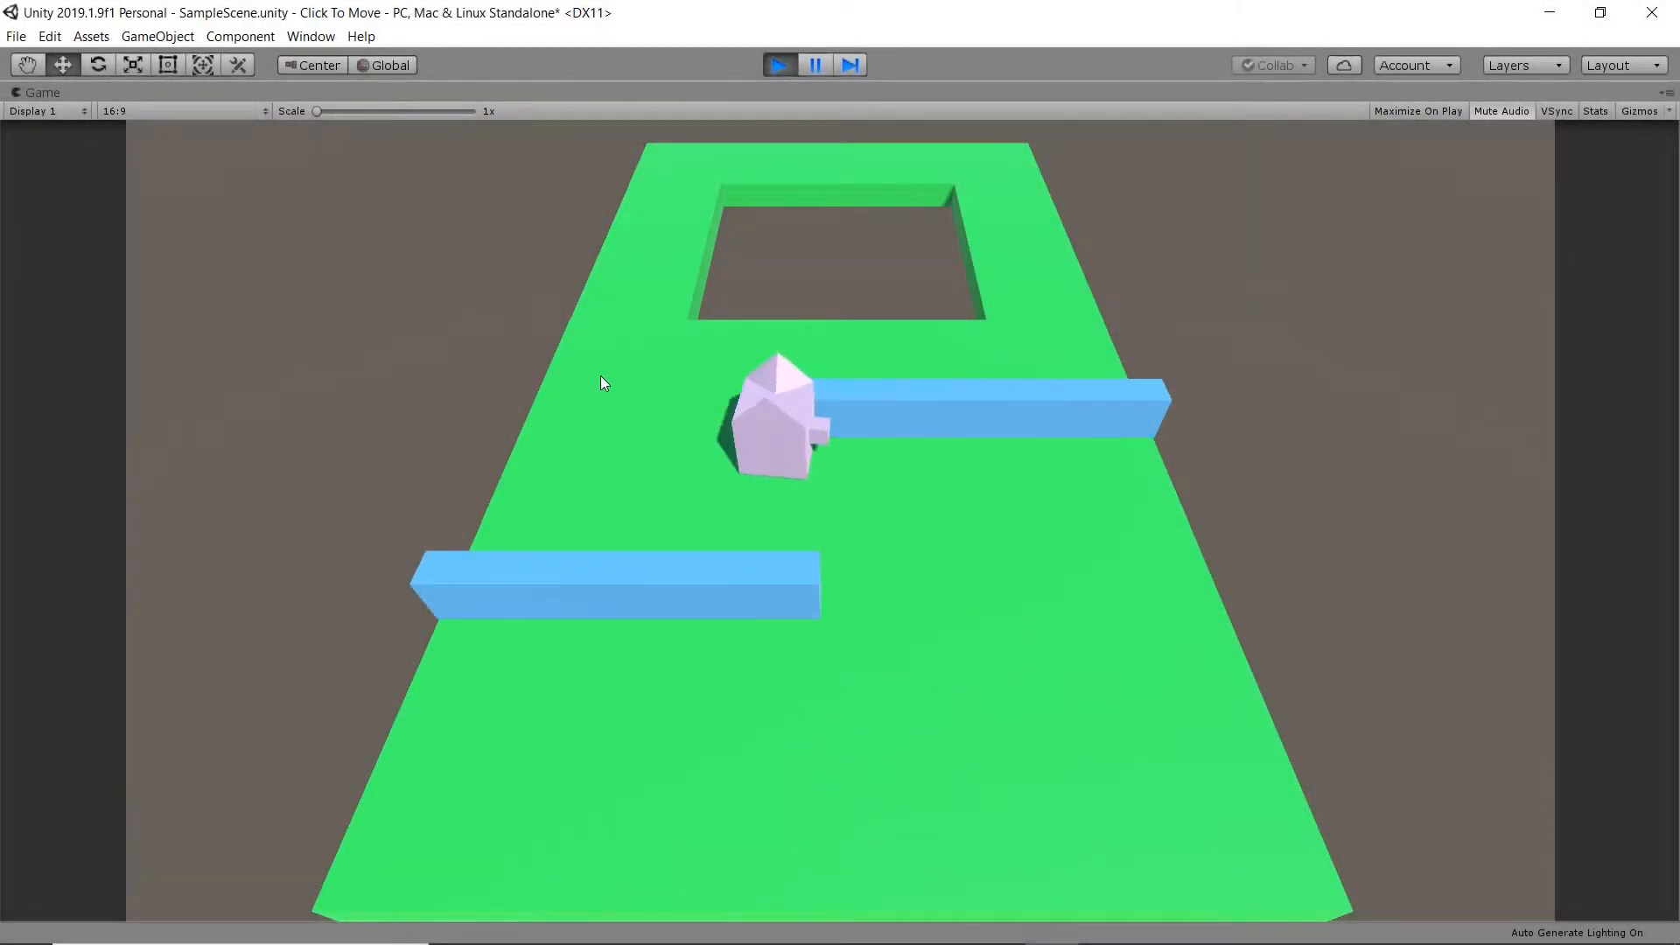
Step: Exit Play mode to return to editing the scene
{"action": "left_click", "coordinate": [778, 64]}
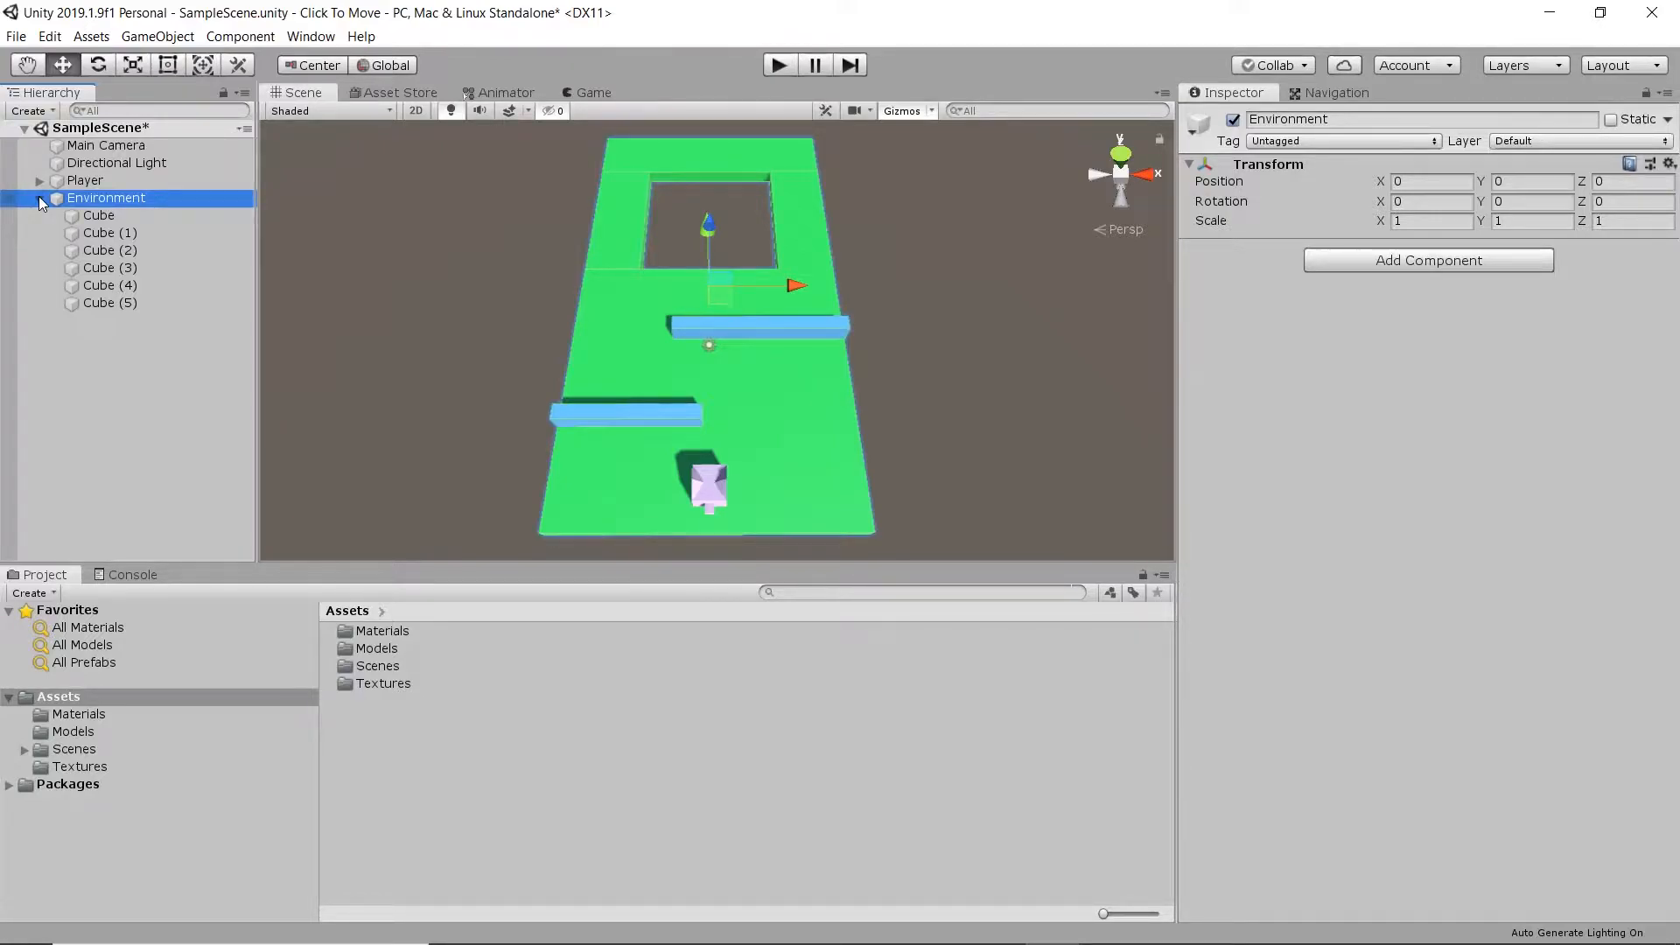
Step: Make Environment and all its child cubes Navigation Static
{"action": "left_click", "coordinate": [39, 205]}
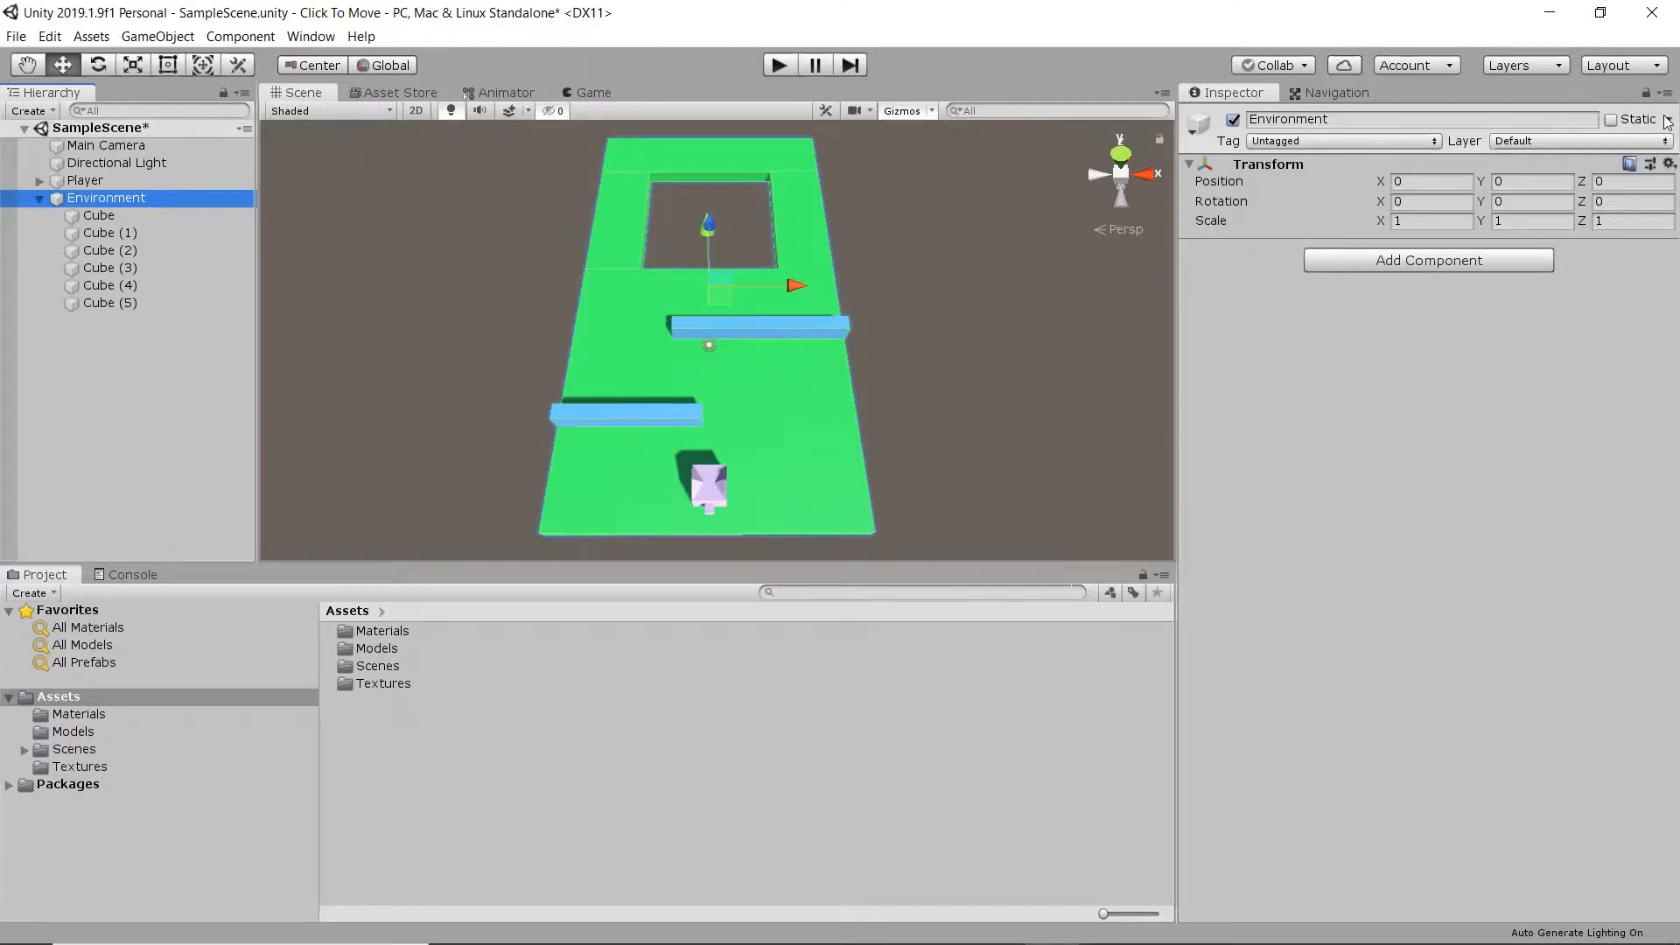
{"action": "left_click", "coordinate": [1635, 119]}
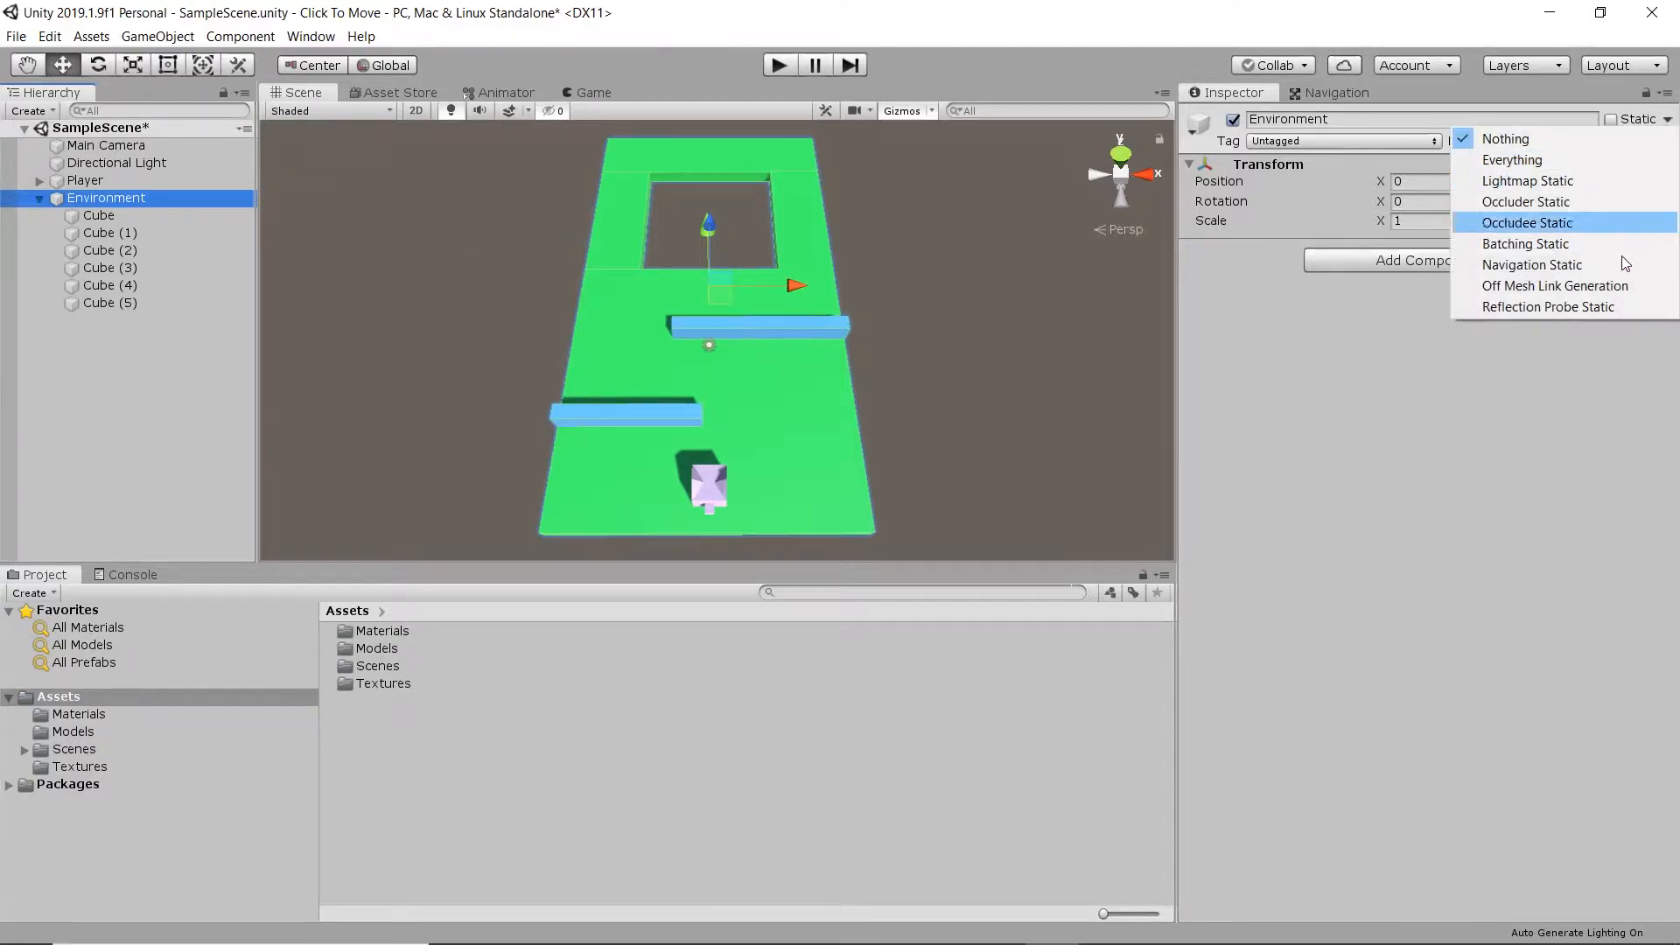
{"action": "left_click", "coordinate": [1531, 264]}
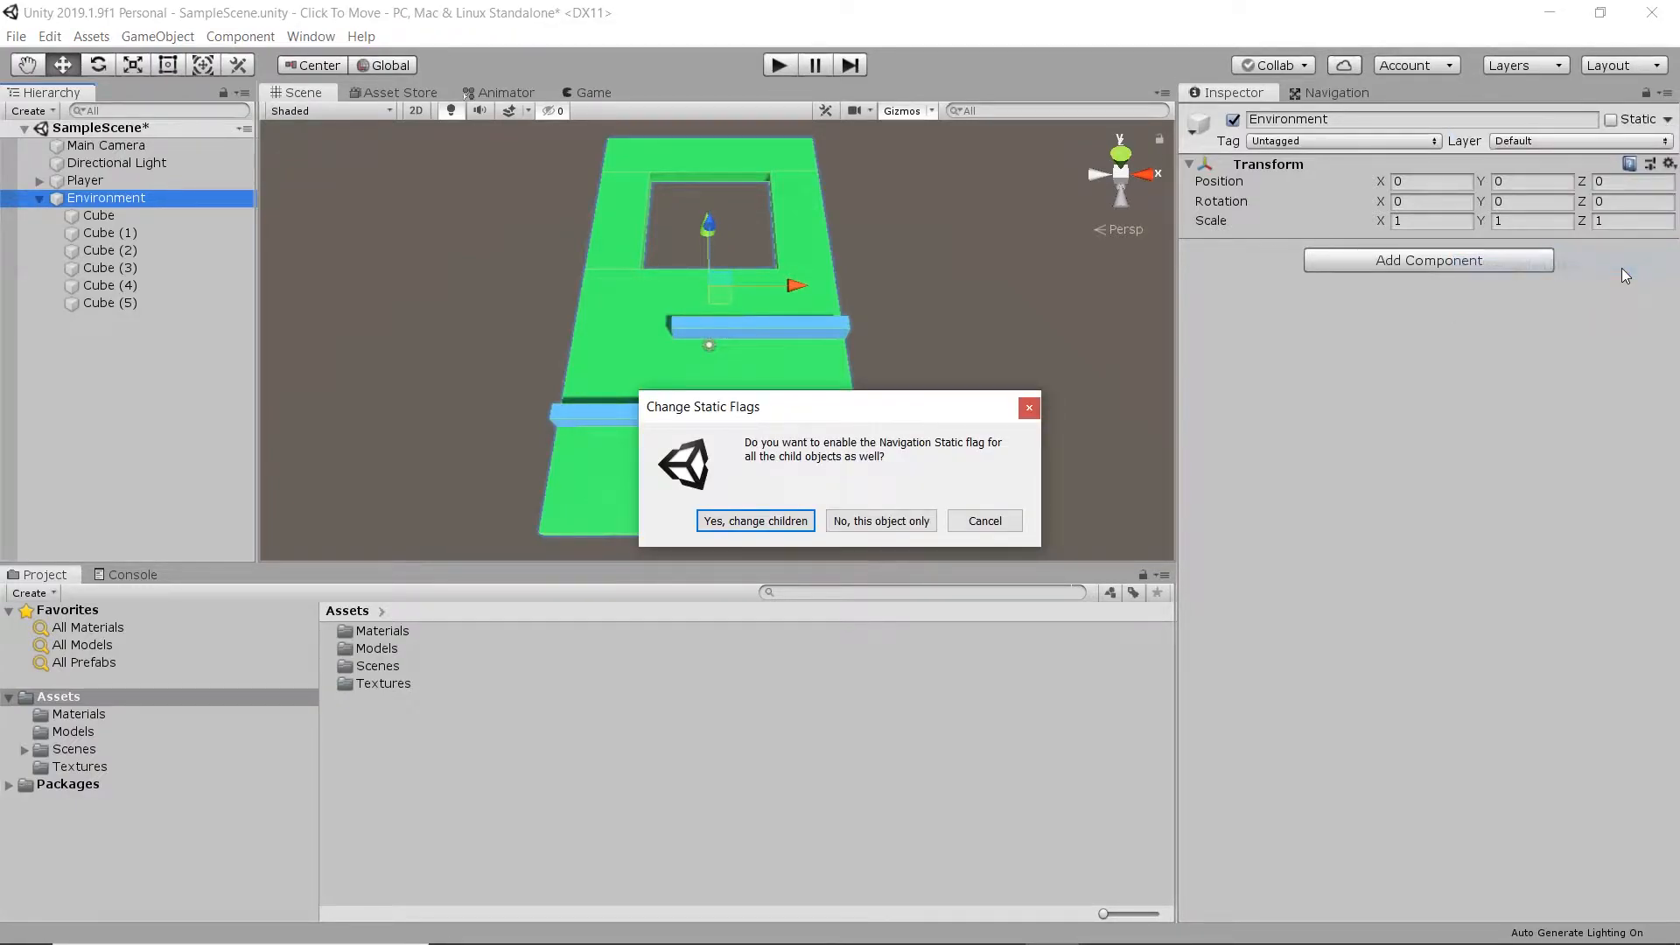
{"action": "left_click", "coordinate": [754, 520]}
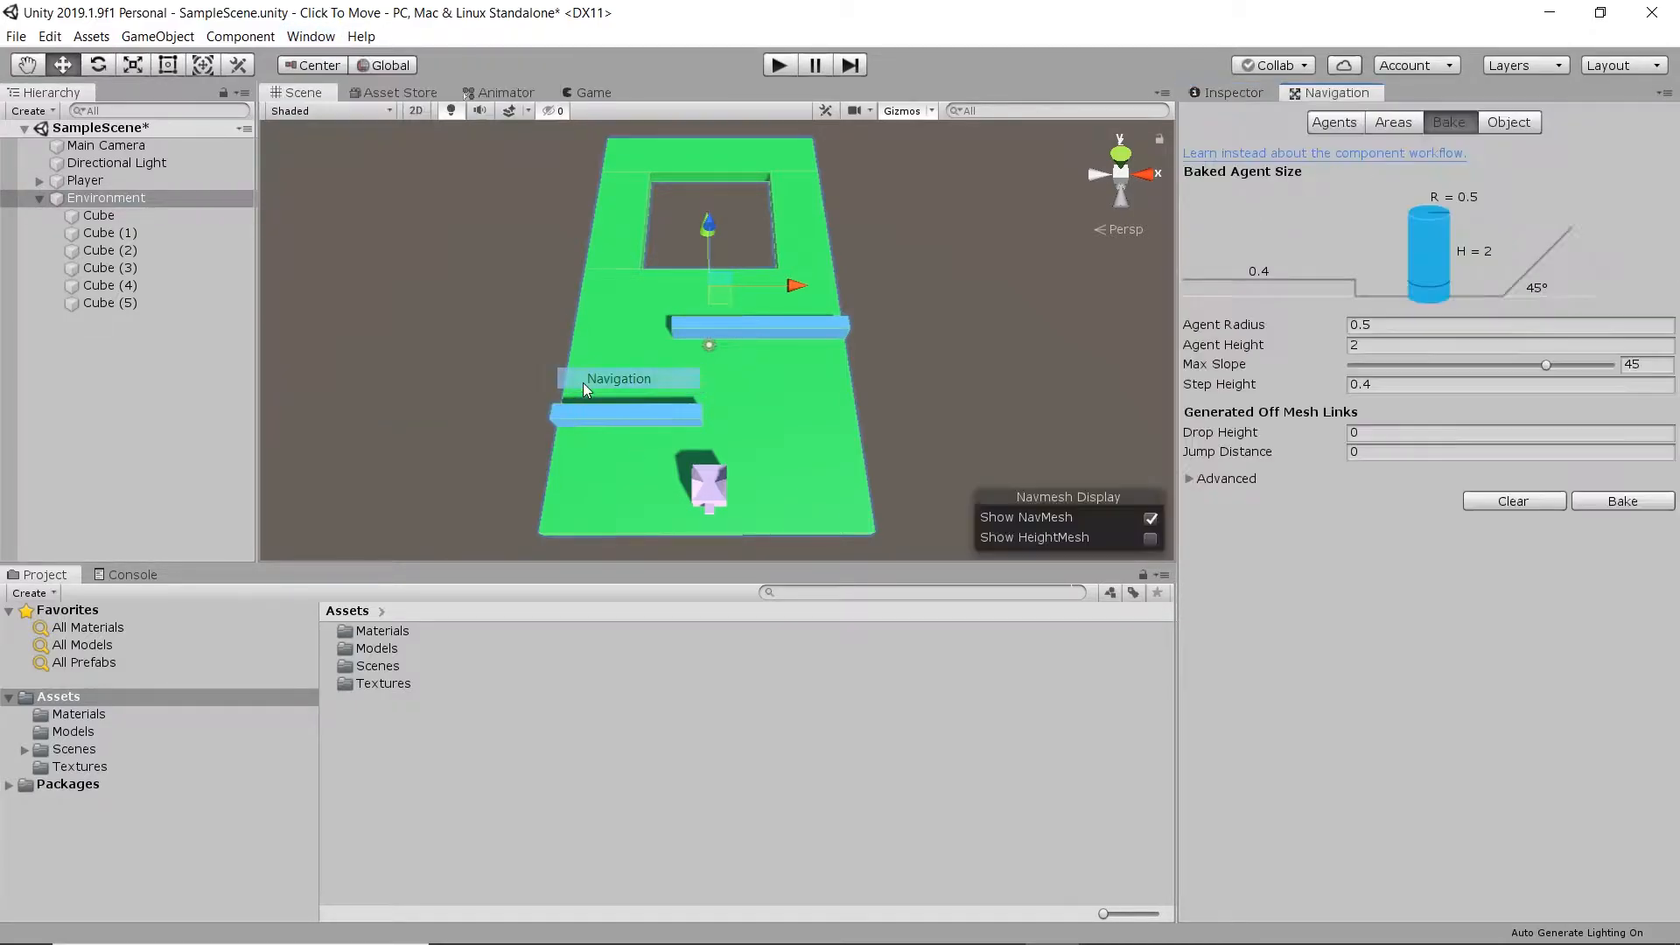
Step: Bake the floor navmesh and give the Player a Nav Mesh Agent with radius 1.72
{"action": "left_click", "coordinate": [1622, 501]}
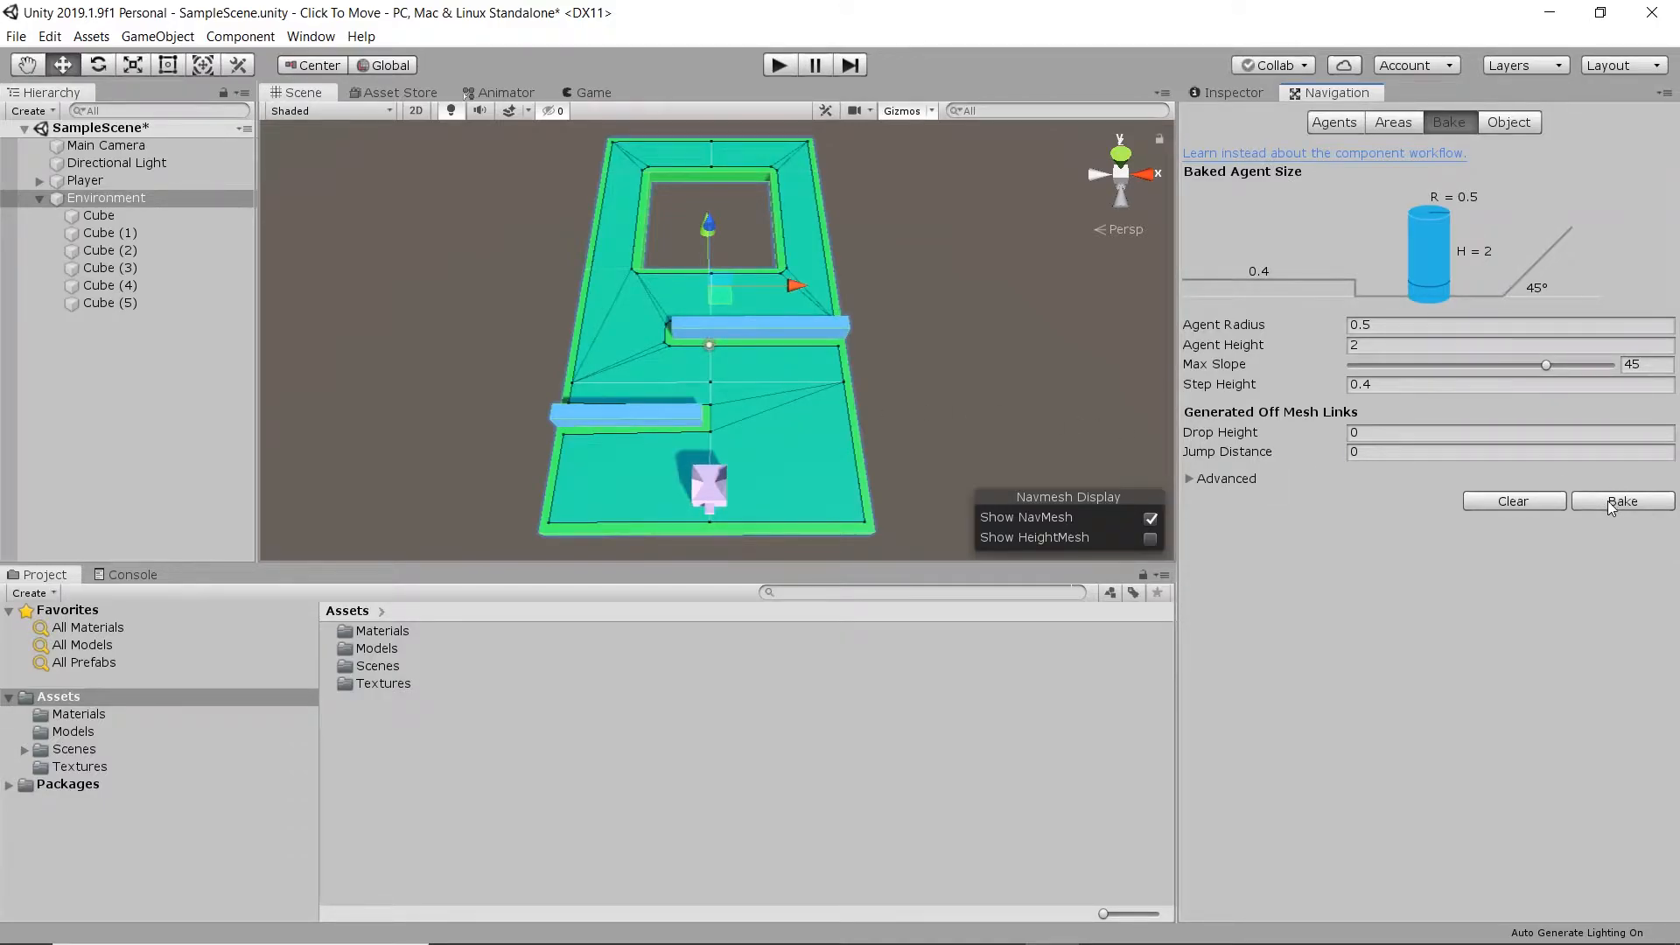
{"action": "left_click", "coordinate": [85, 180]}
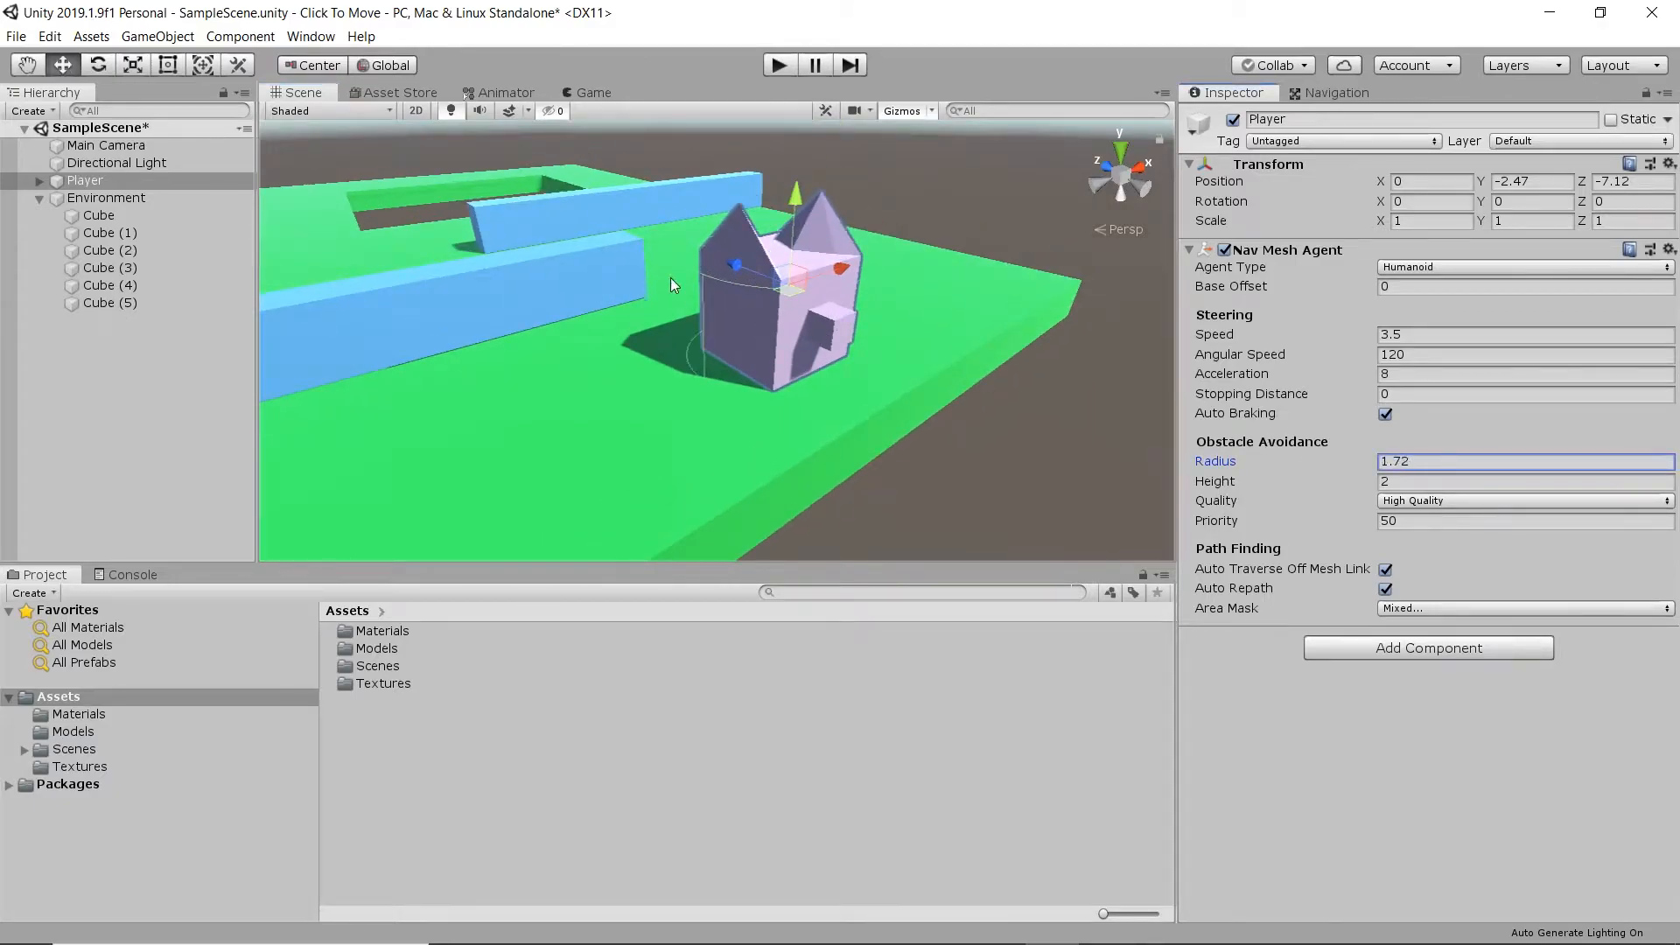
{"action": "left_click", "coordinate": [1500, 335]}
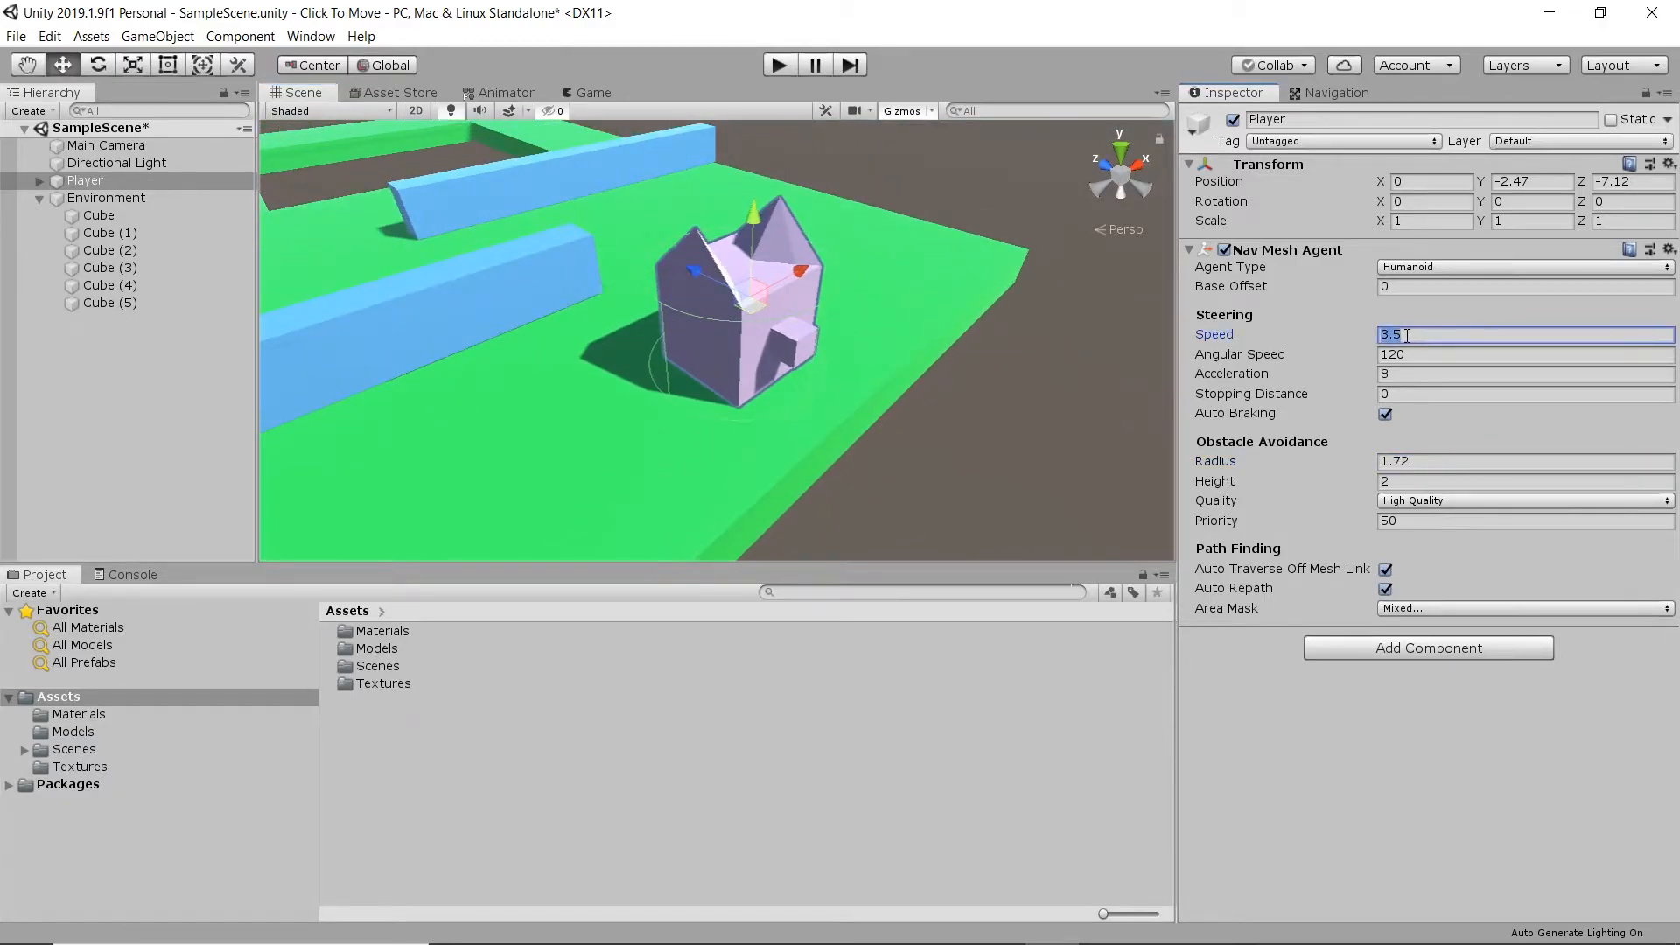
{"action": "left_click", "coordinate": [1521, 393]}
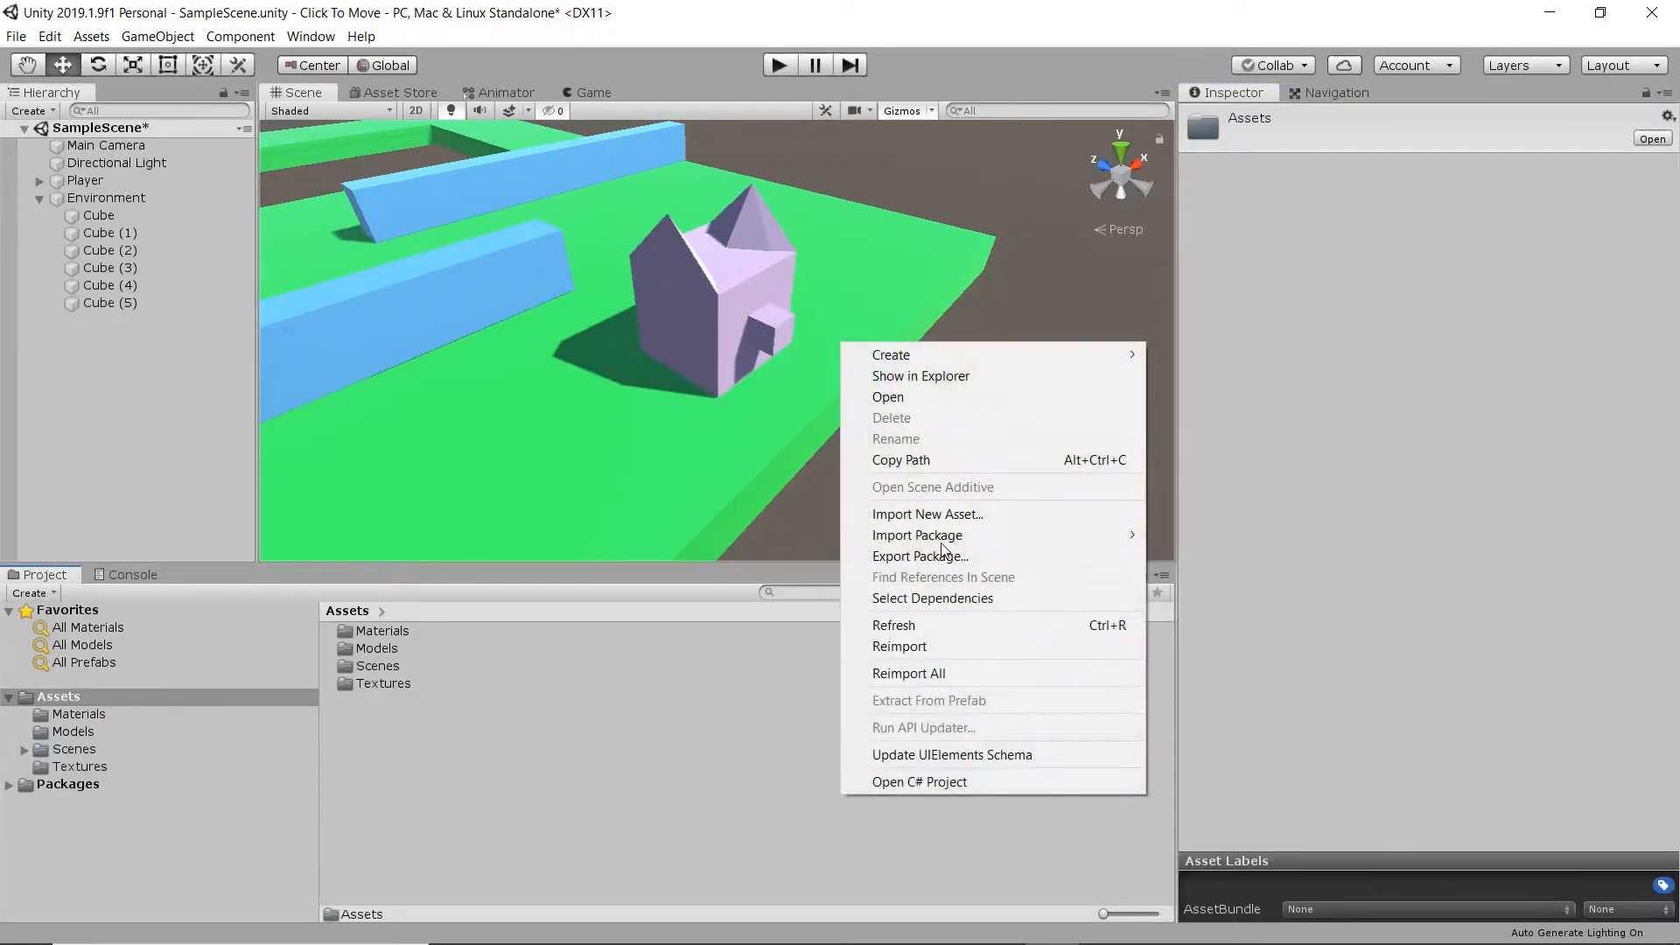
Step: Add a ClickMove C# script to Assets and open it in Visual Studio
{"action": "left_click", "coordinate": [891, 354]}
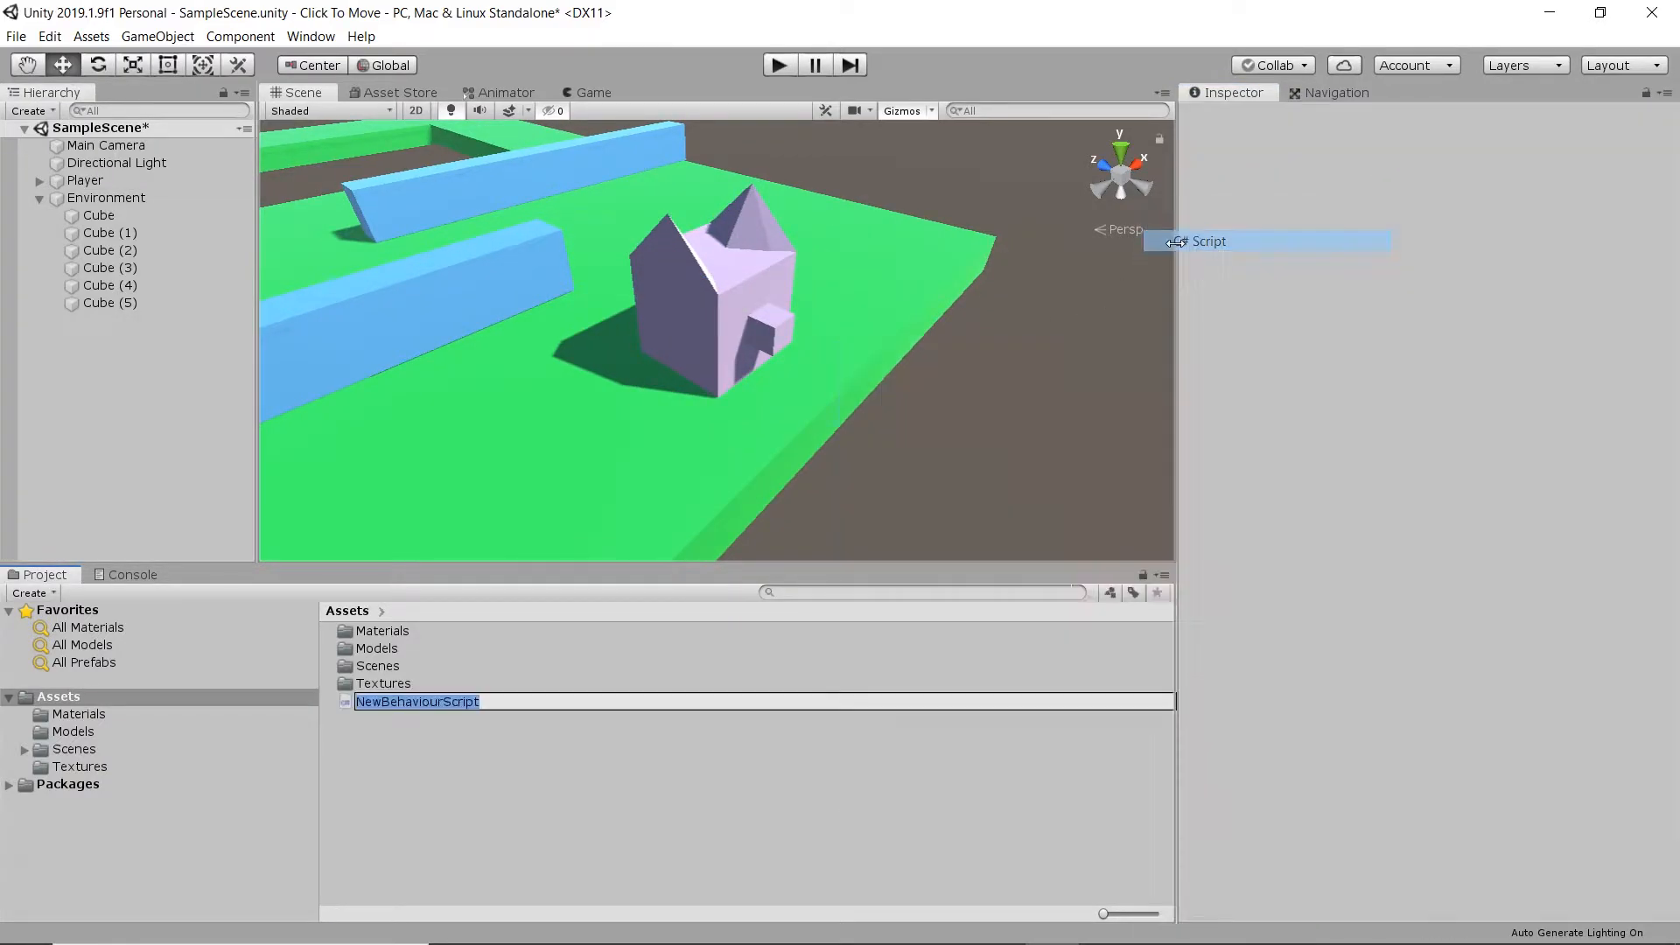
{"action": "type", "text": "ClickMove"}
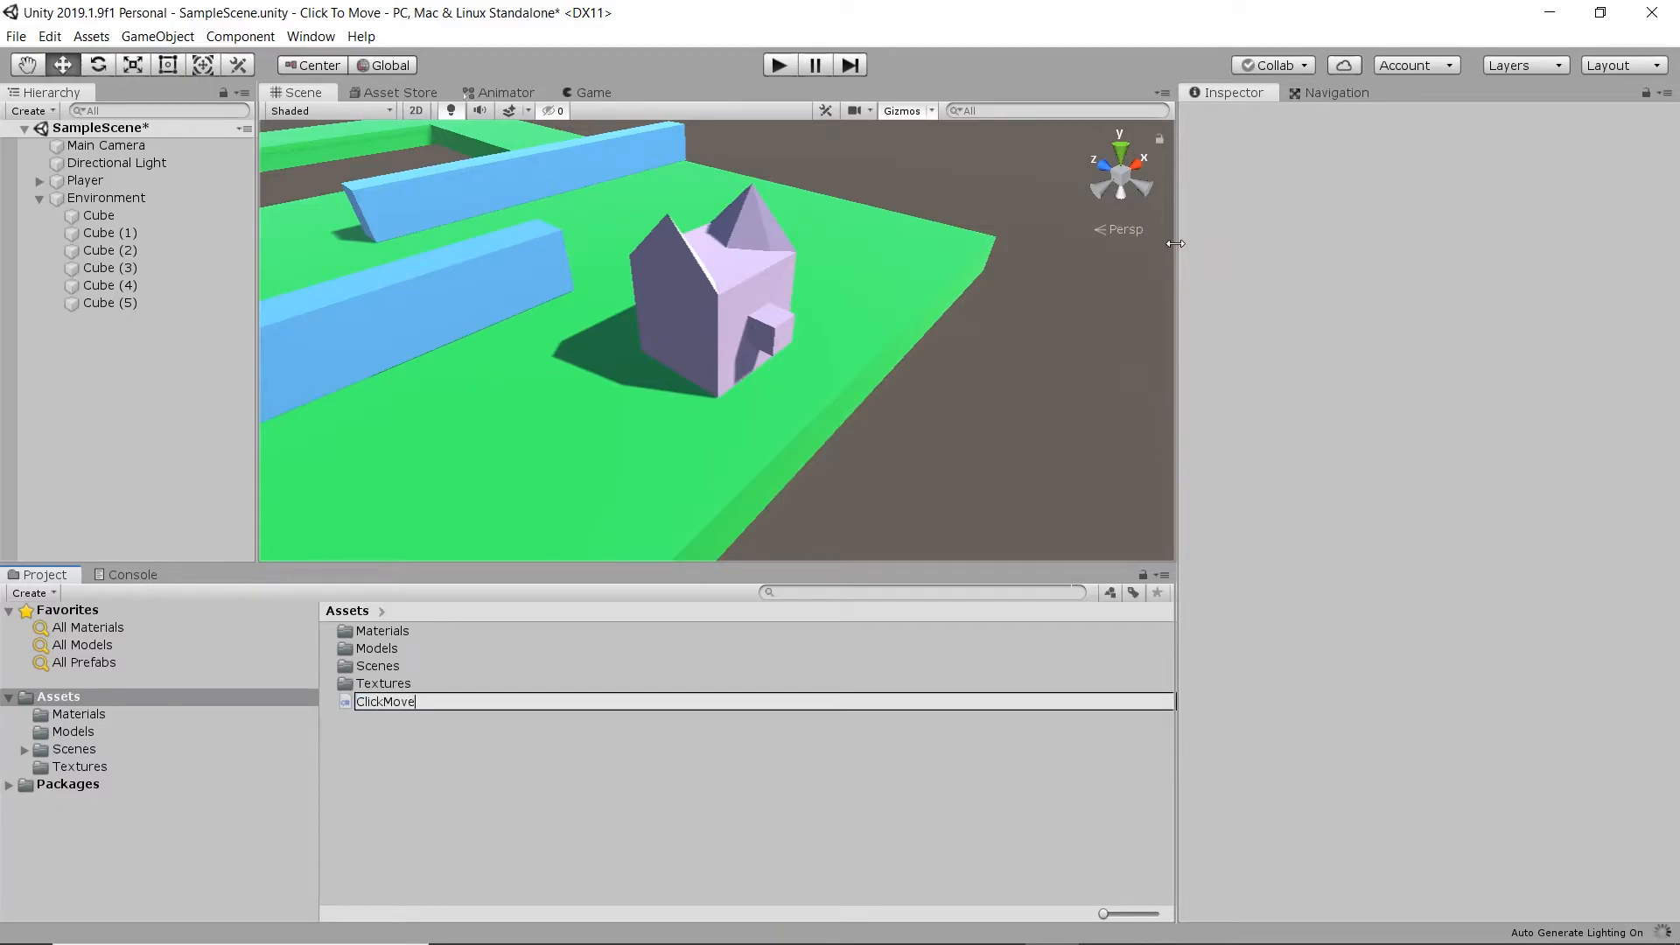
{"action": "double_click", "coordinate": [385, 700]}
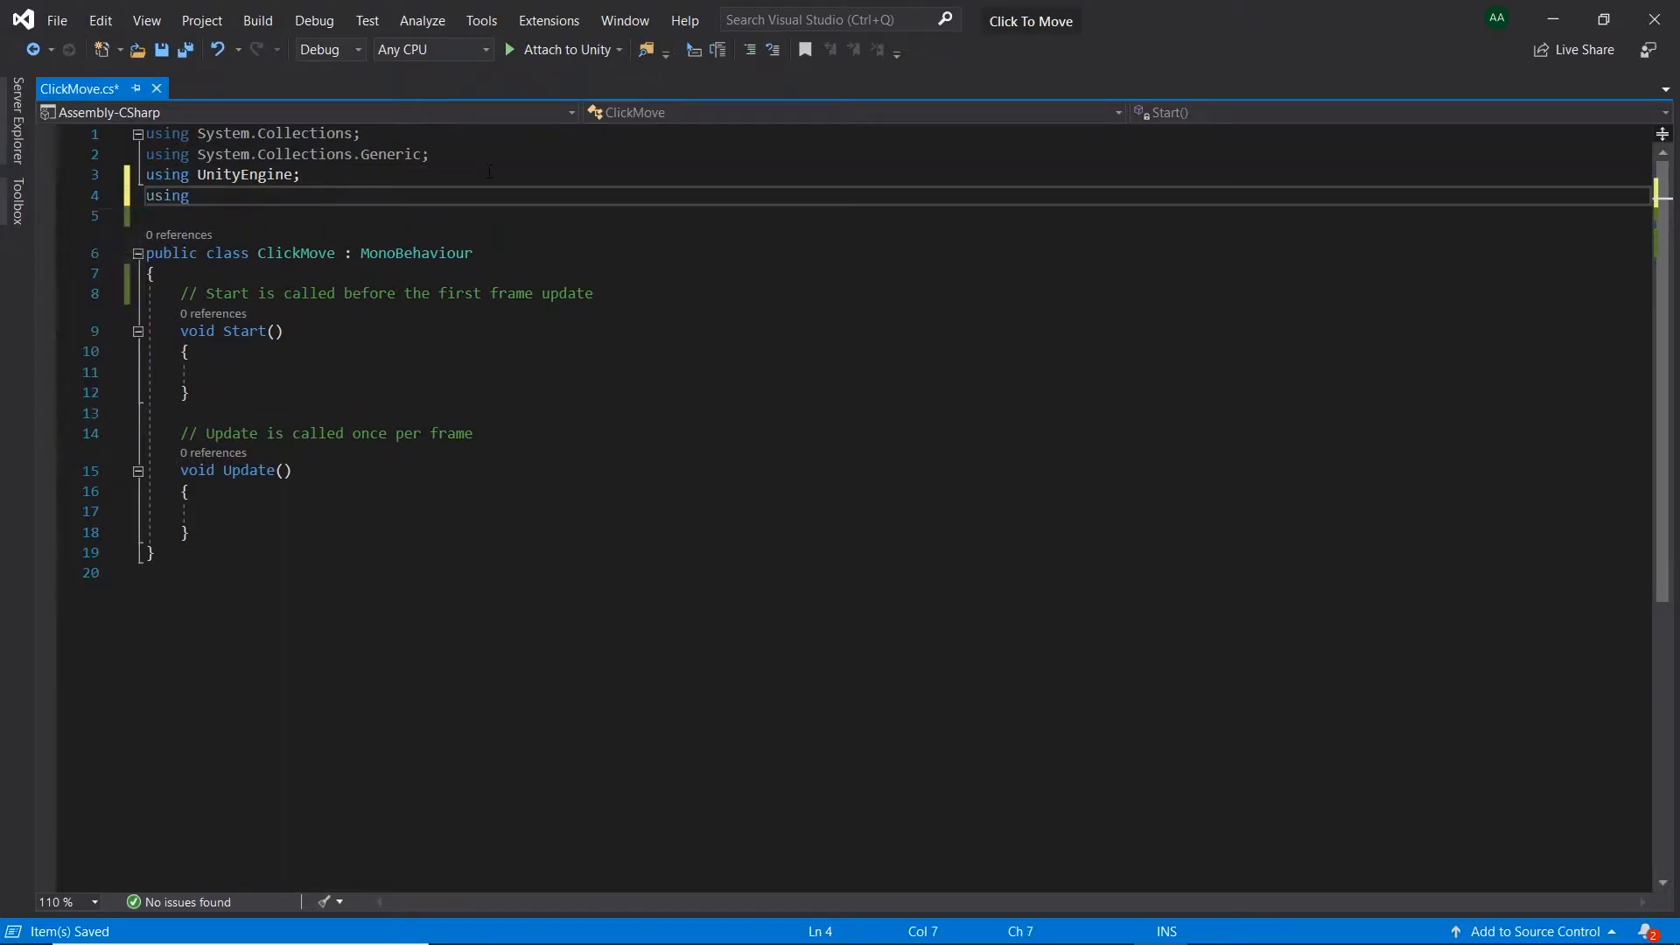
Step: Add 'using UnityEngine.AI;', a 'NavMeshAgent nav' field, and 'nav = GetComponent<NavMeshAgent>()' in Start
{"action": "type", "text": "unityen"}
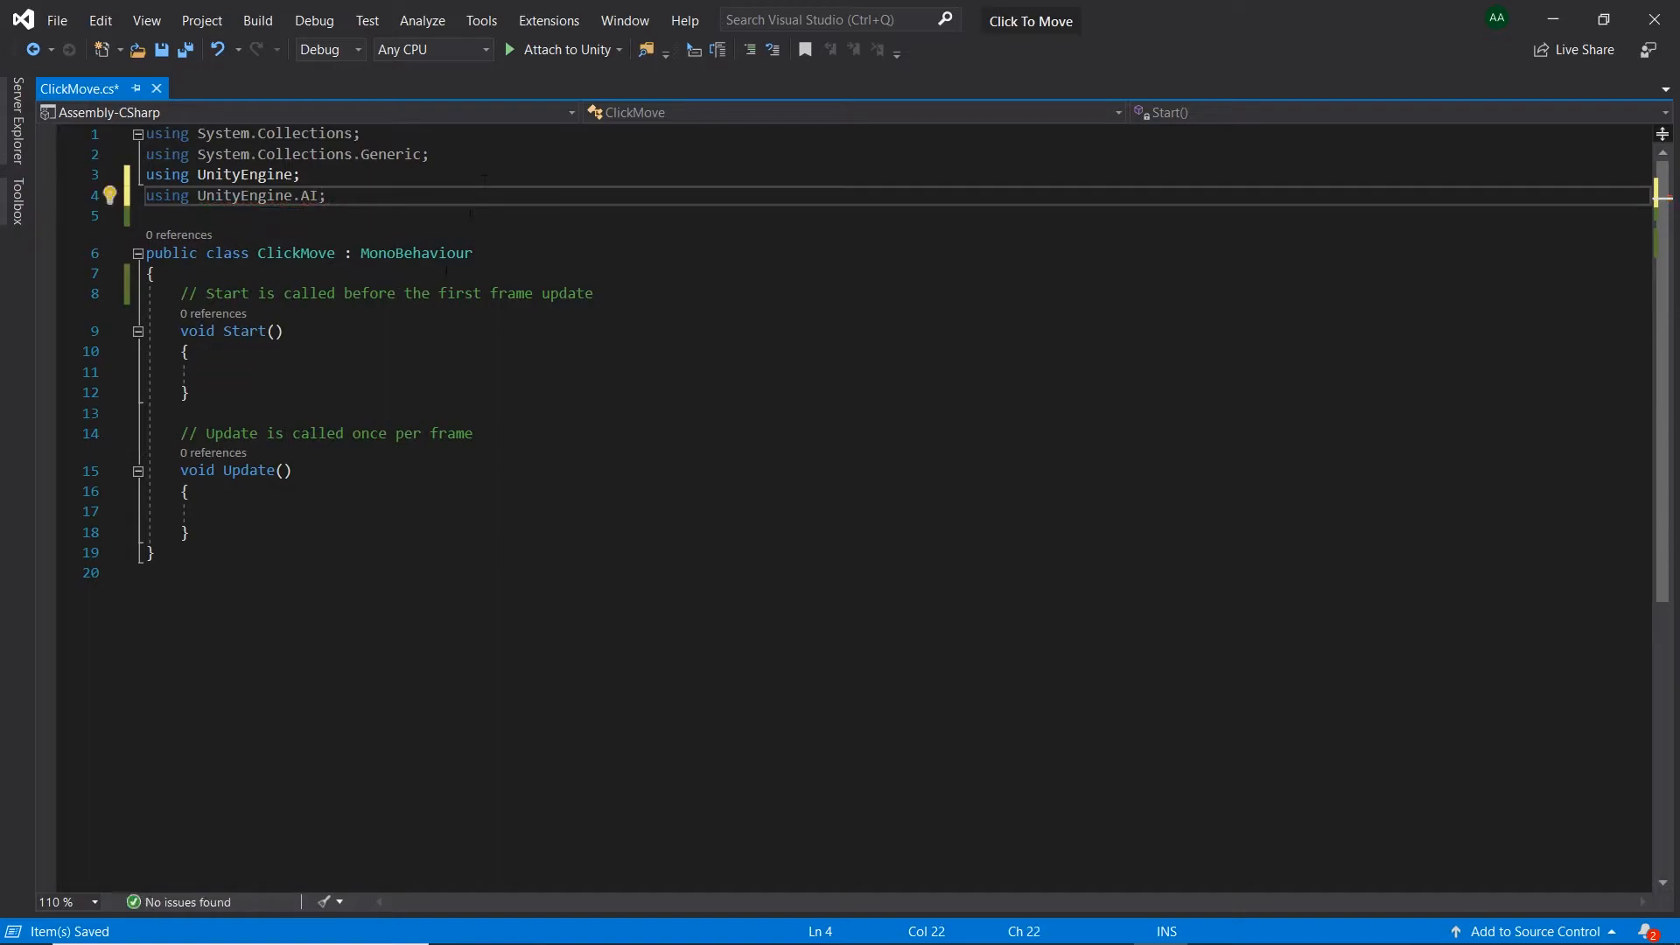
{"action": "type", "text": "navmesha"}
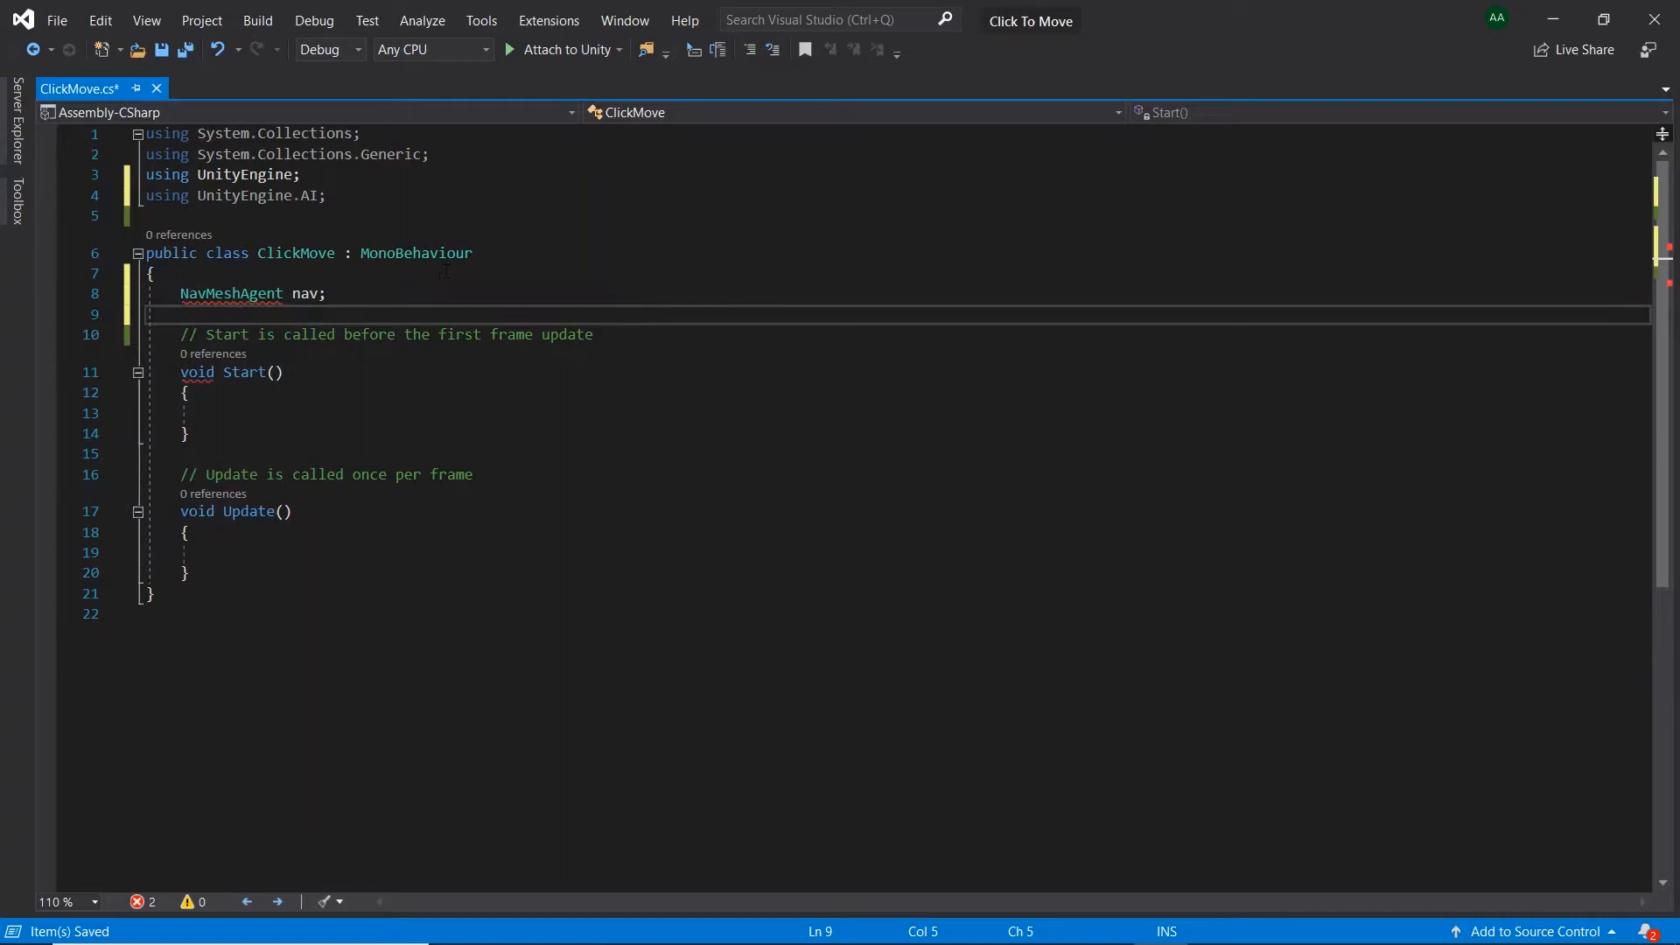
{"action": "type", "text": "nav ="}
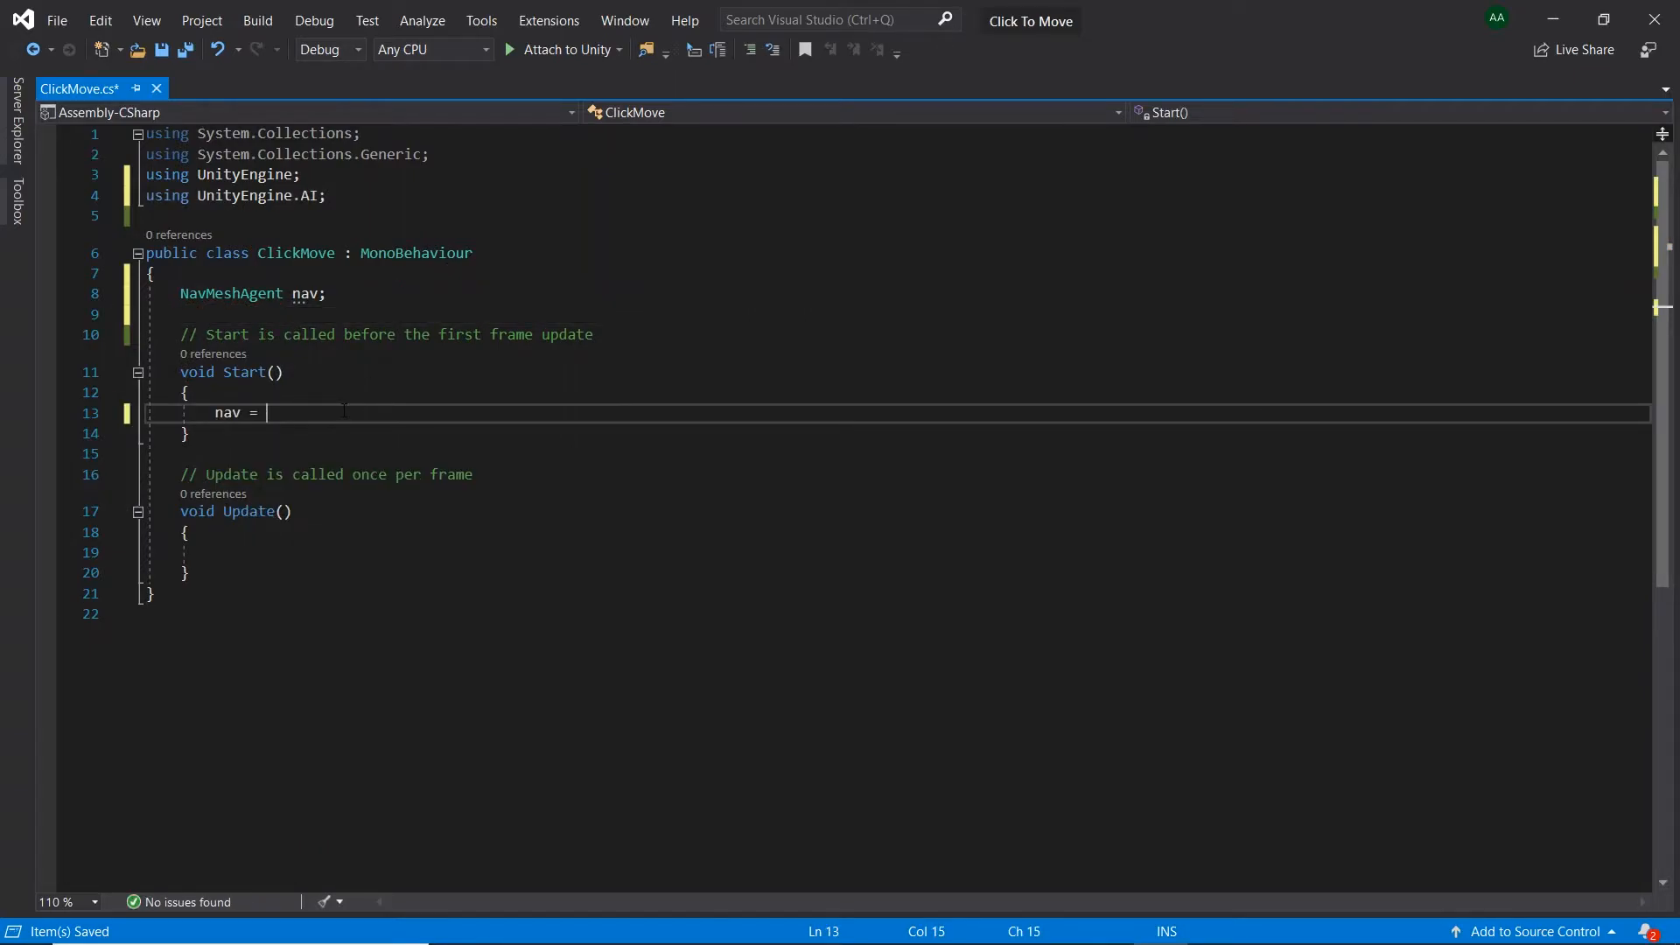
{"action": "type", "text": "GetComponent<na"}
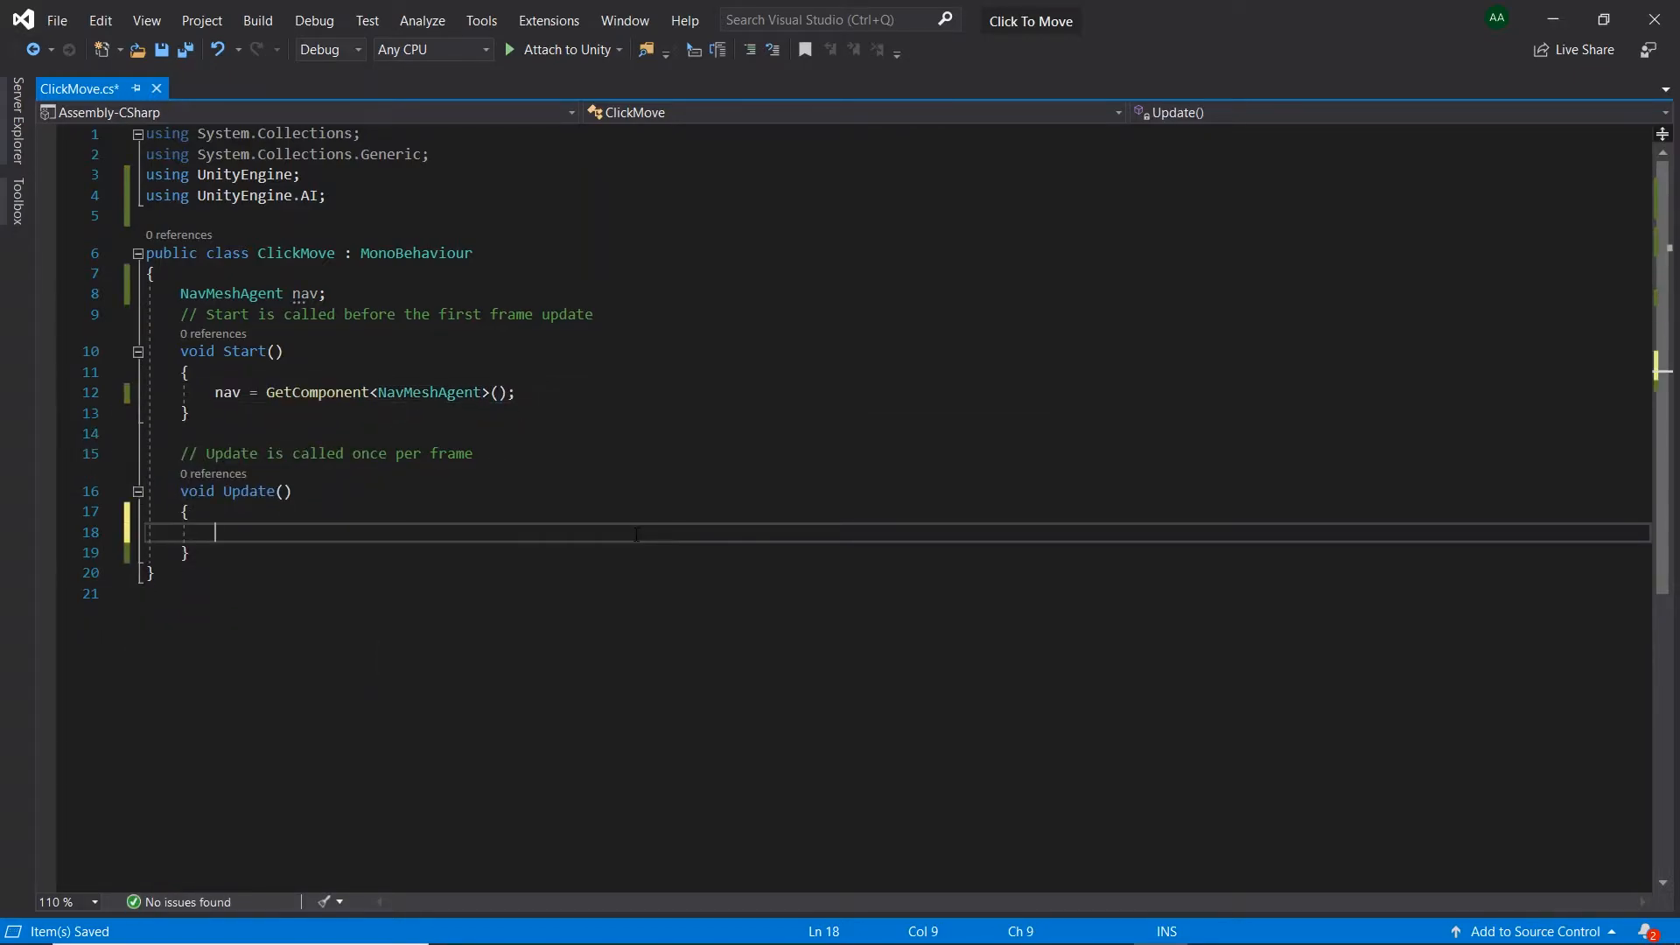
Step: In Update, check Input.GetMouseButtonDown(0) and build a ray with Camera.main.ScreenPointToRay
{"action": "type", "text": "if(Input."}
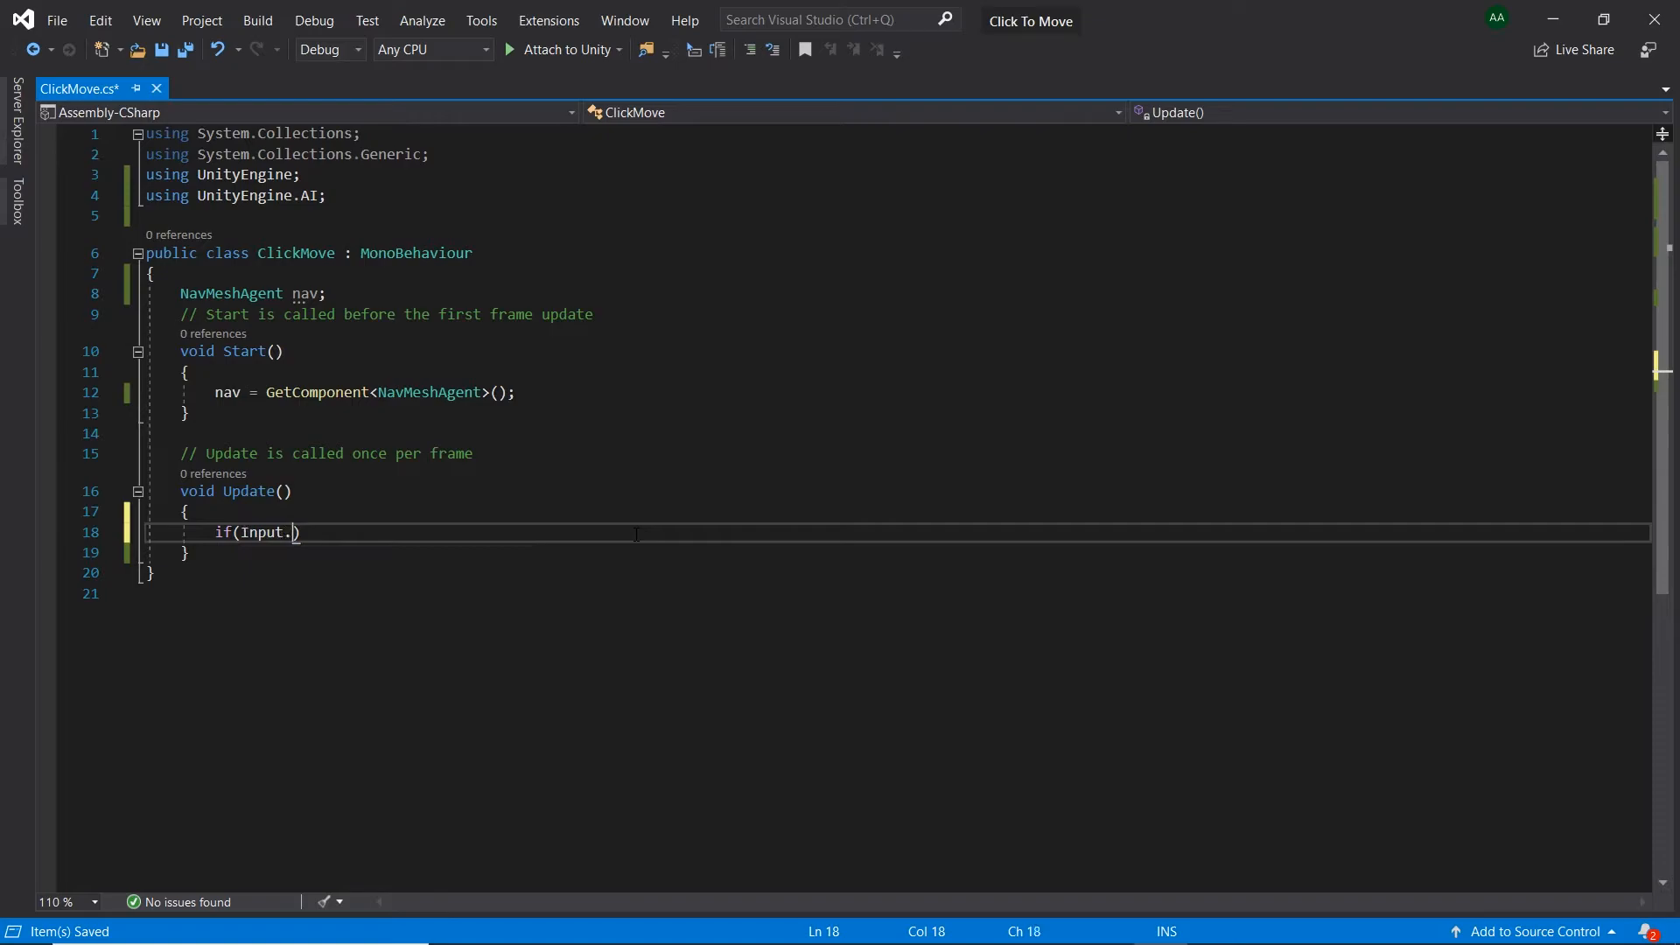
{"action": "type", "text": "getmouseb"}
{"action": "type", "text": "Ray ray"}
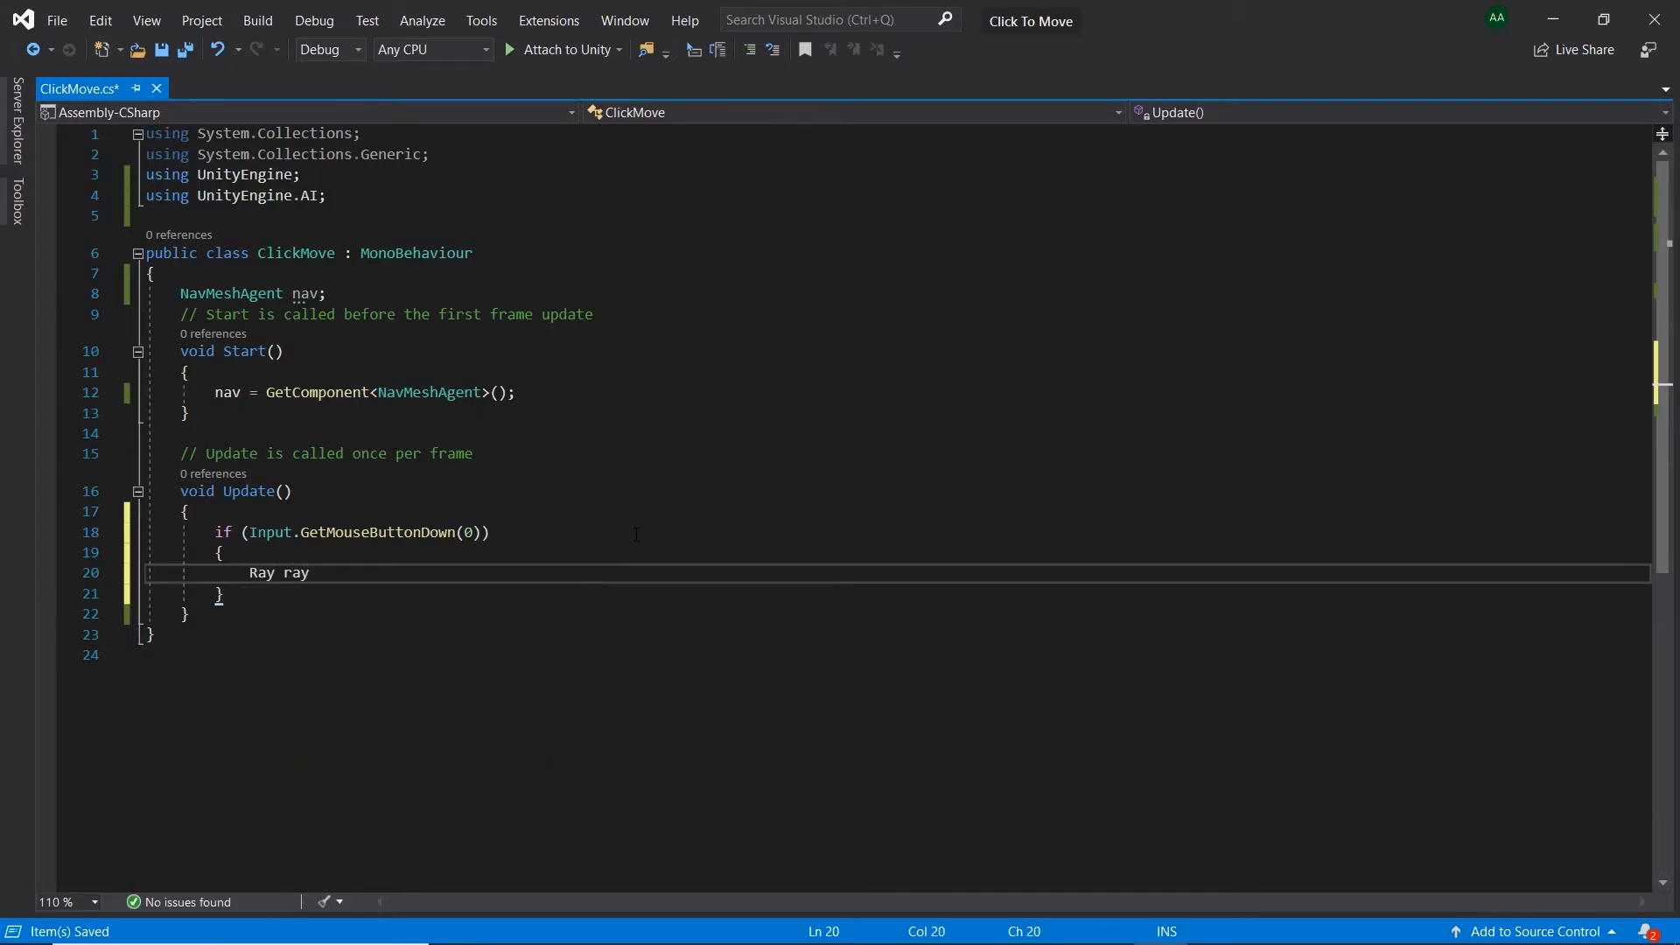
{"action": "type", "text": "= camera.main."}
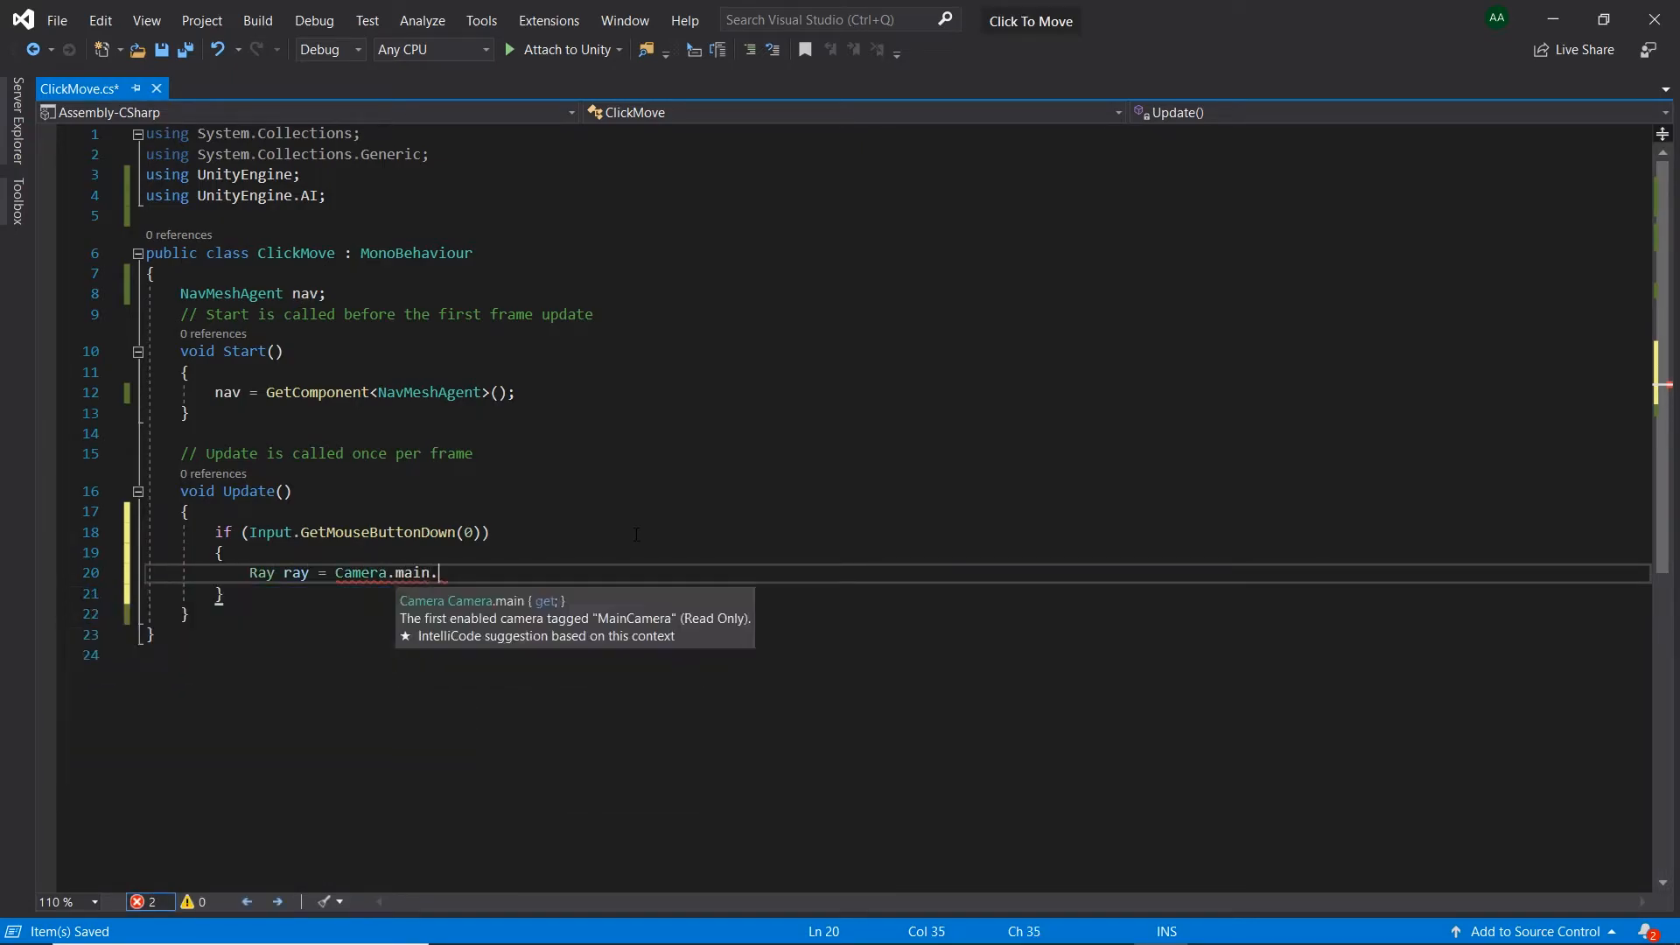
{"action": "type", "text": "ScreenPointToRay(input.mousePosition);"}
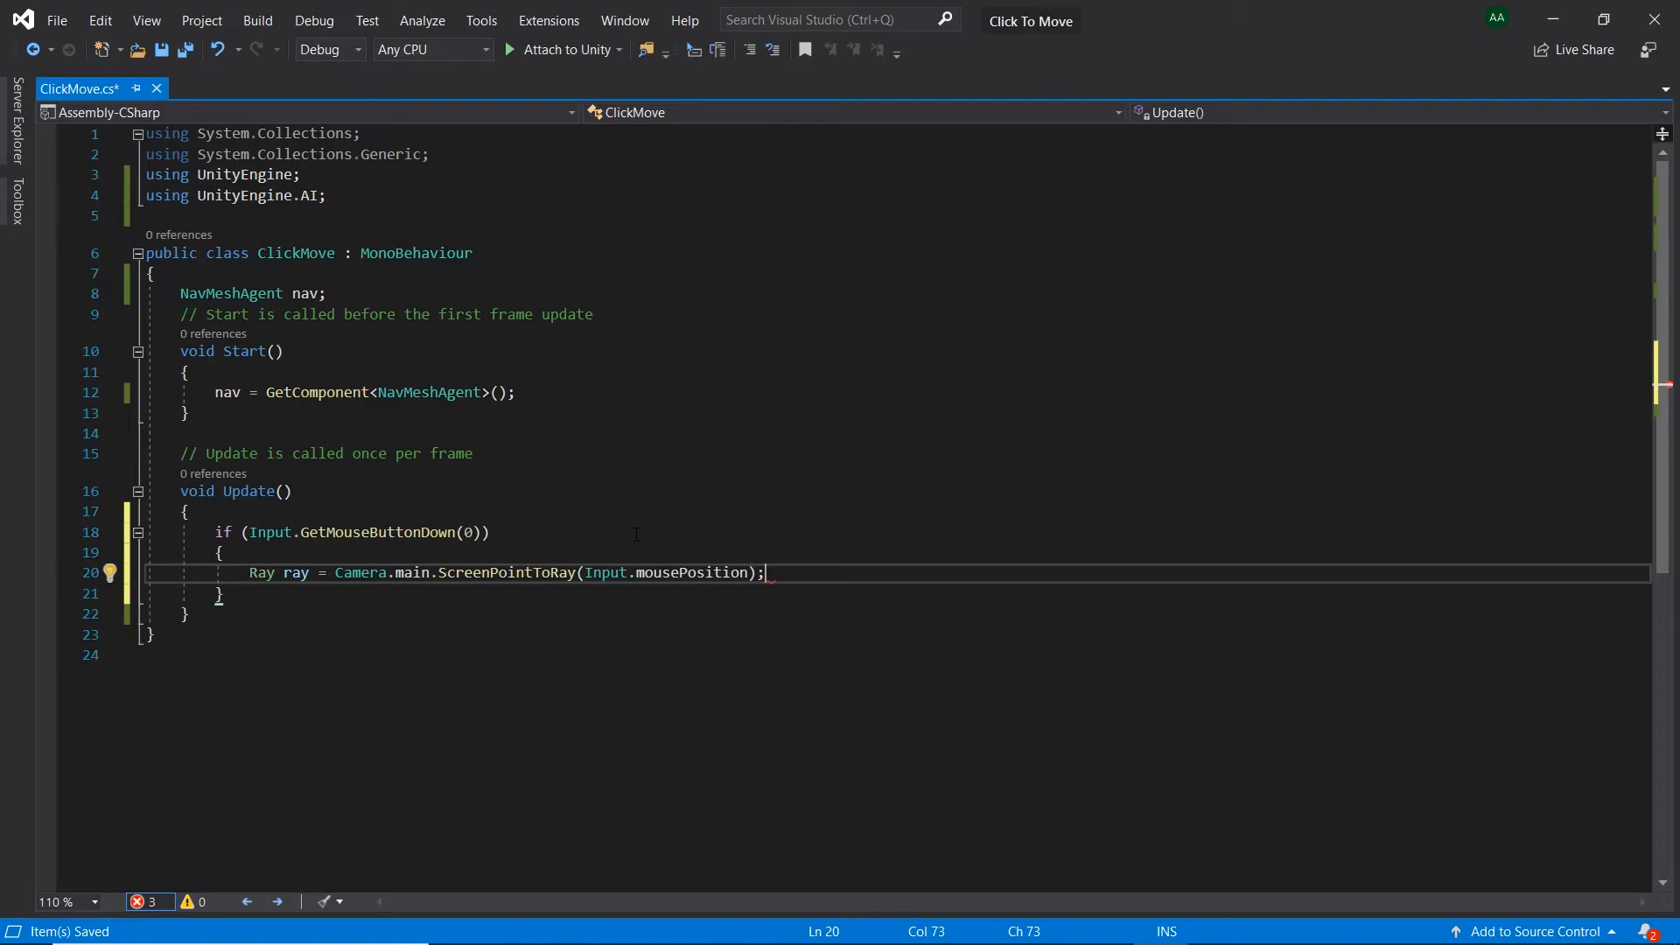
Step: Add Physics.Raycast(ray, out hit, 100) and call nav.SetDestination(hit.point)
{"action": "type", "text": "ra"}
{"action": "type", "text": "if"}
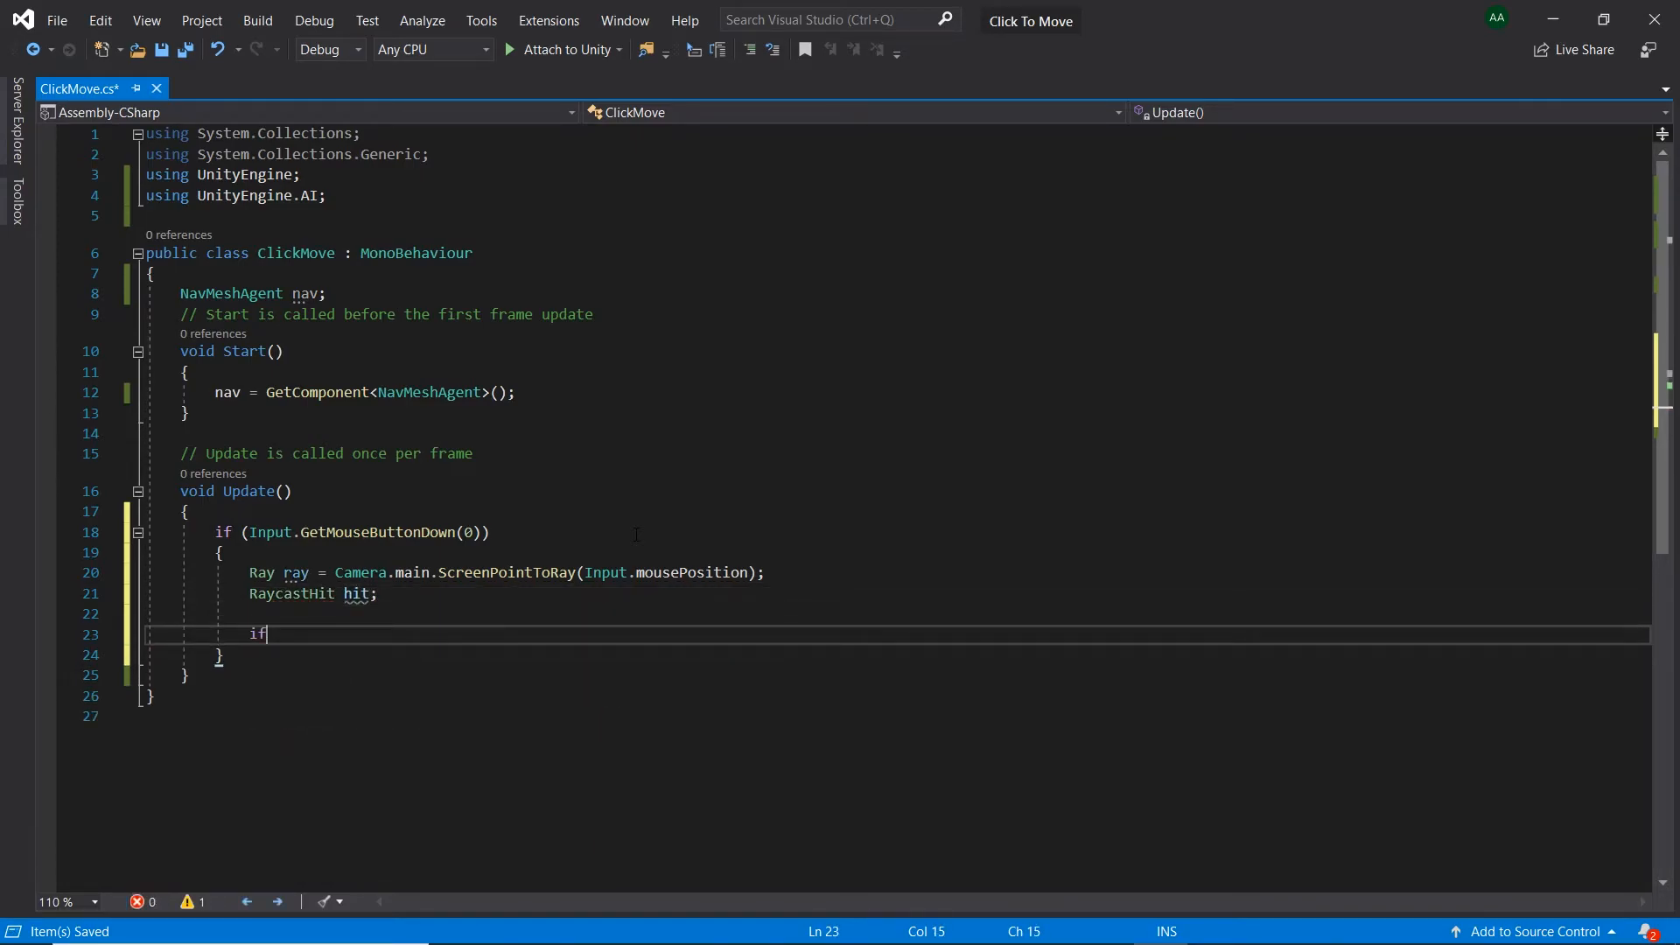
{"action": "type", "text": "(physics)"}
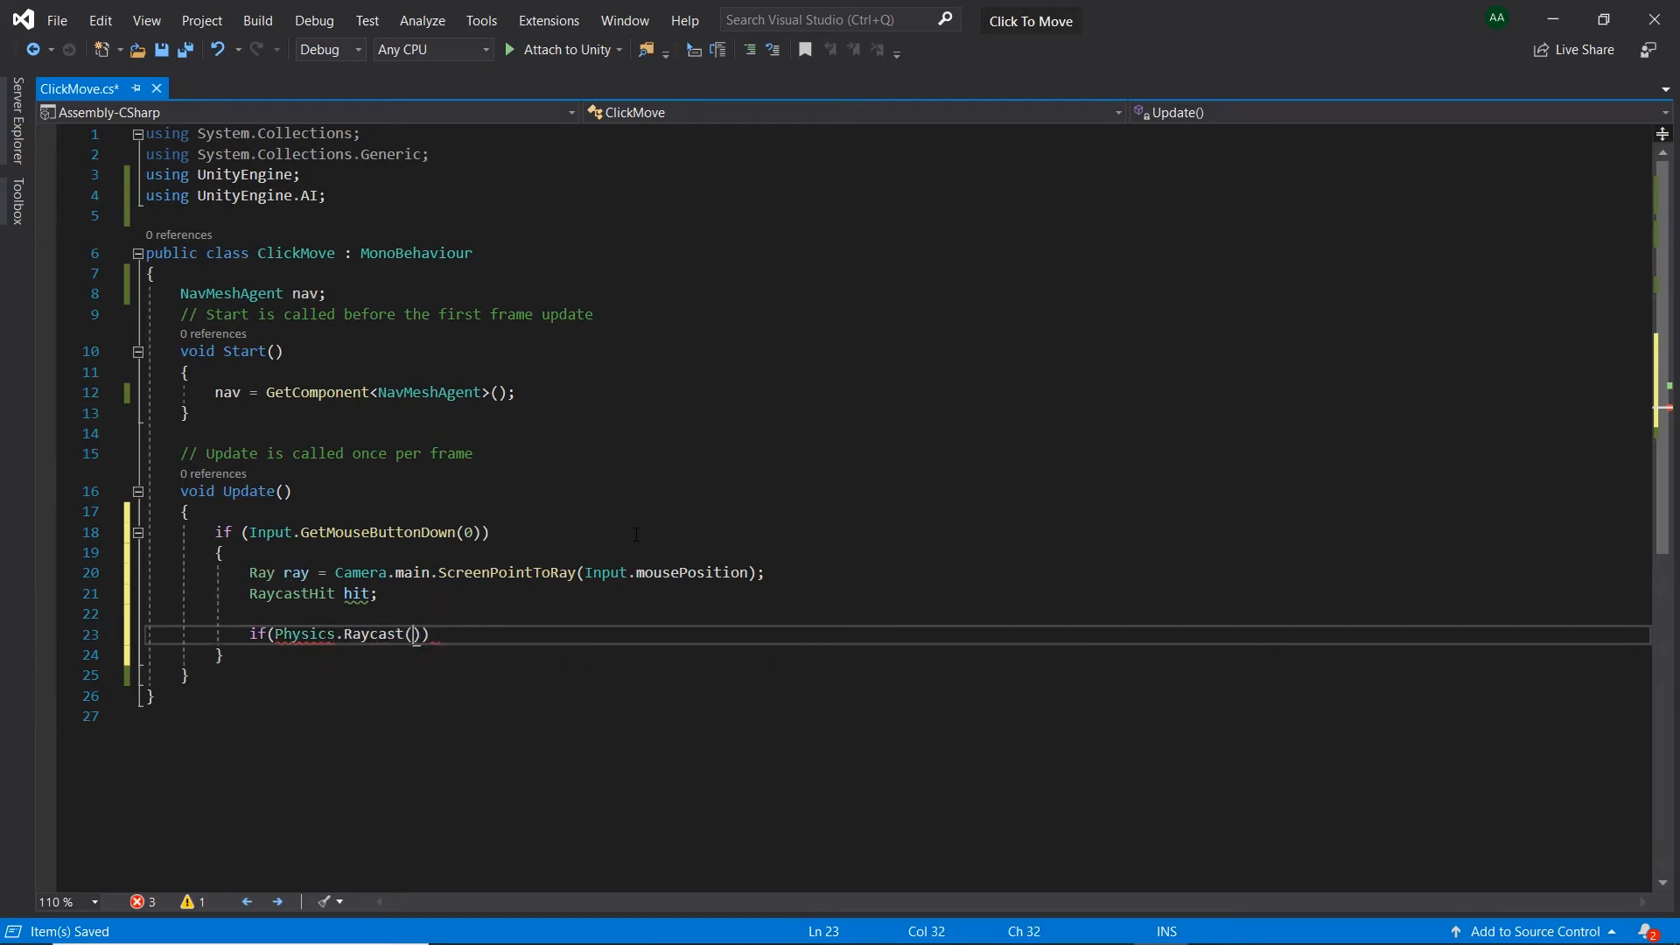
{"action": "type", "text": "ray, out hit"}
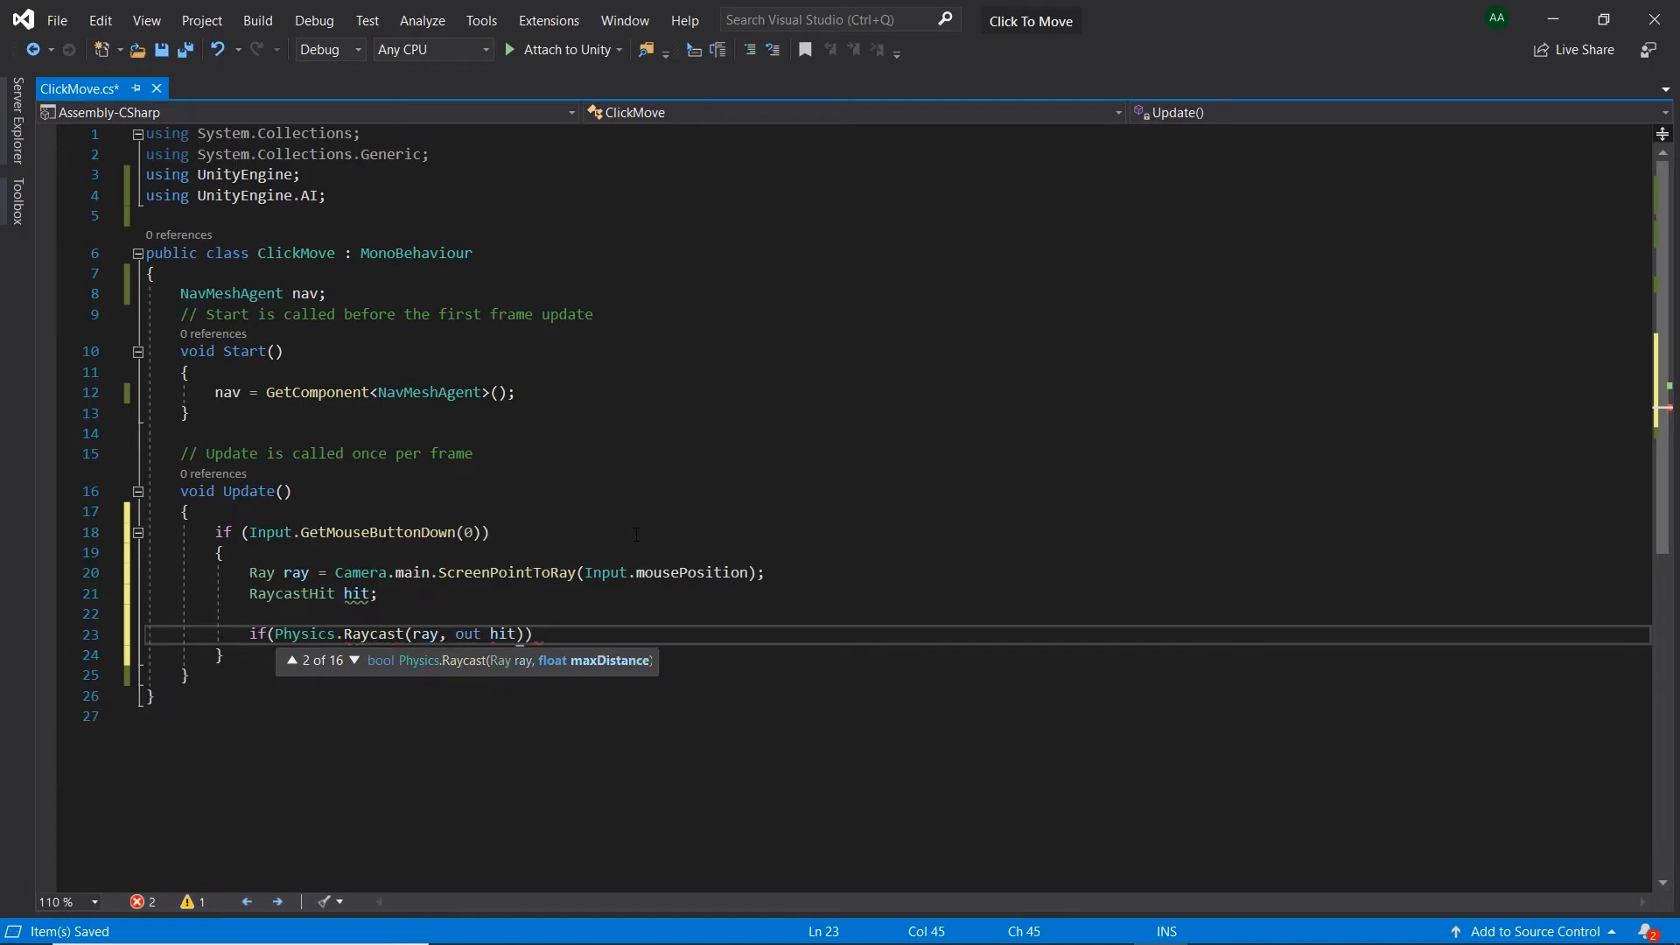
{"action": "type", "text": ","}
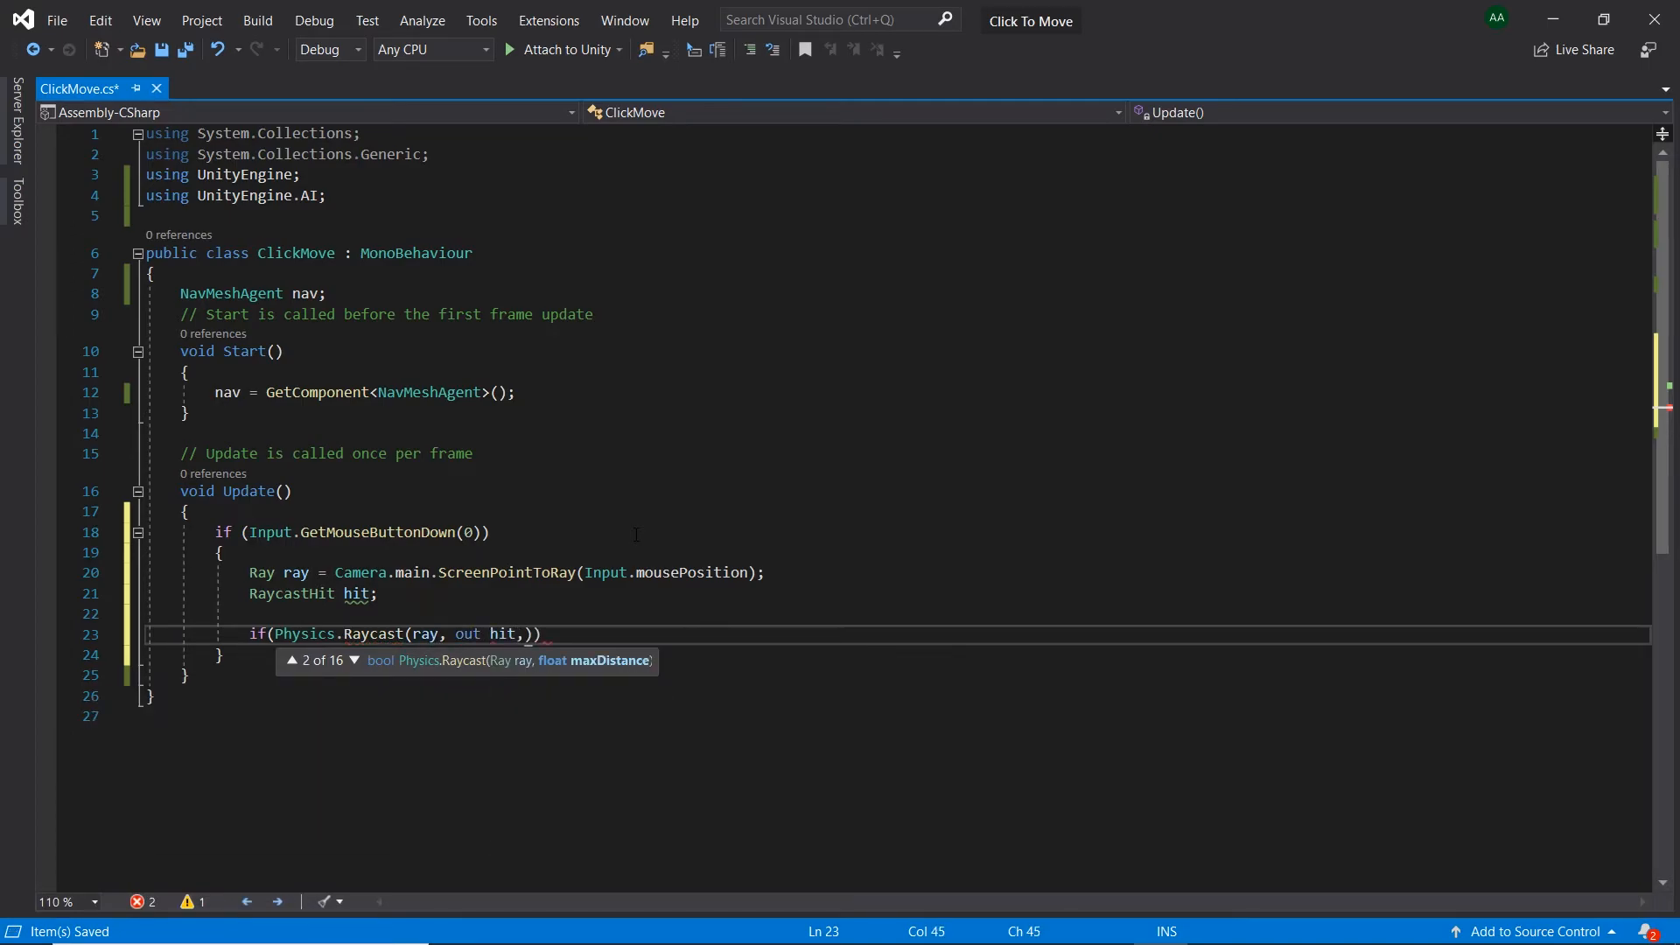
{"action": "type", "text": "100"}
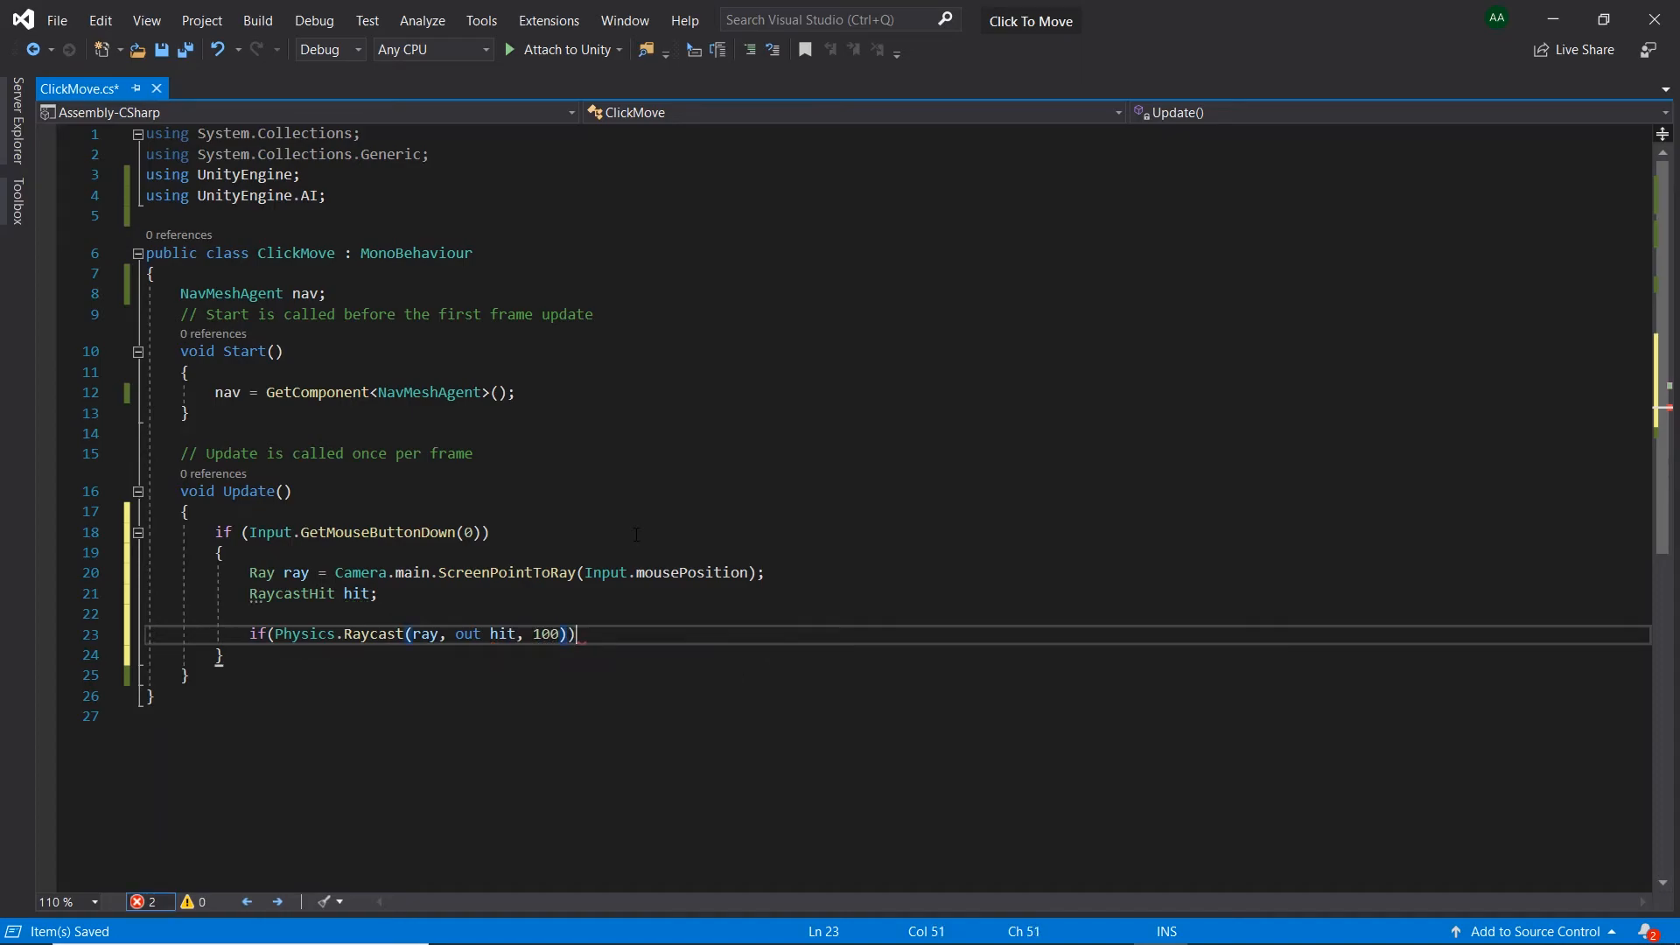
{"action": "type", "text": "nav"}
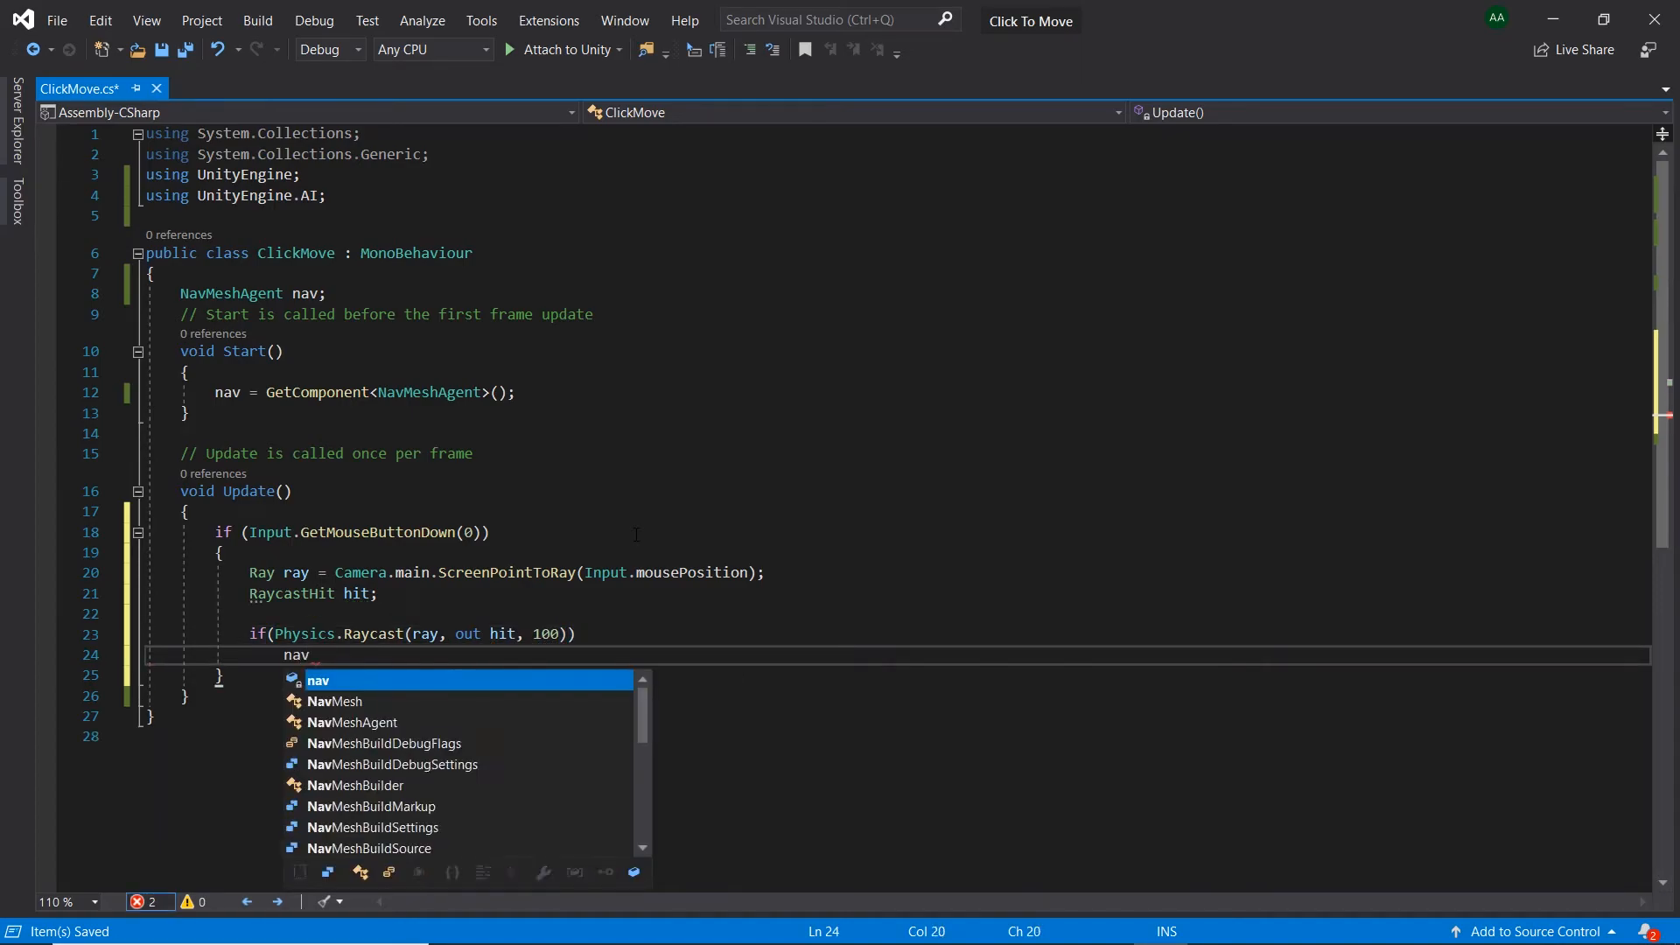
{"action": "type", "text": ".SetDestination("}
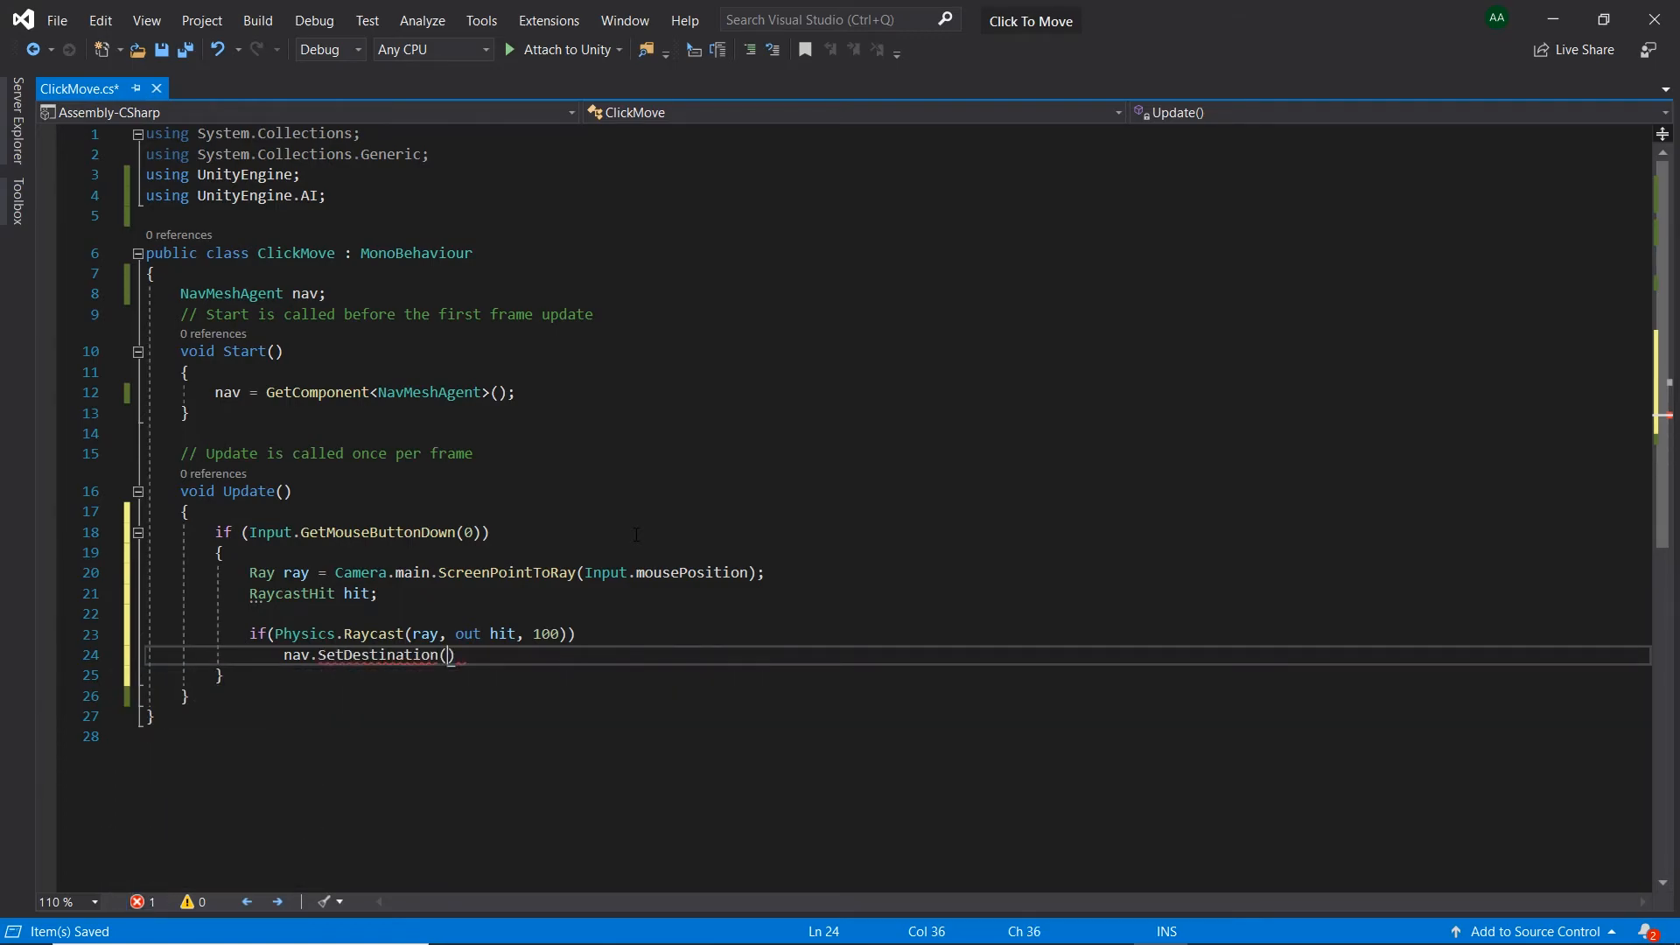
{"action": "type", "text": "hit.po"}
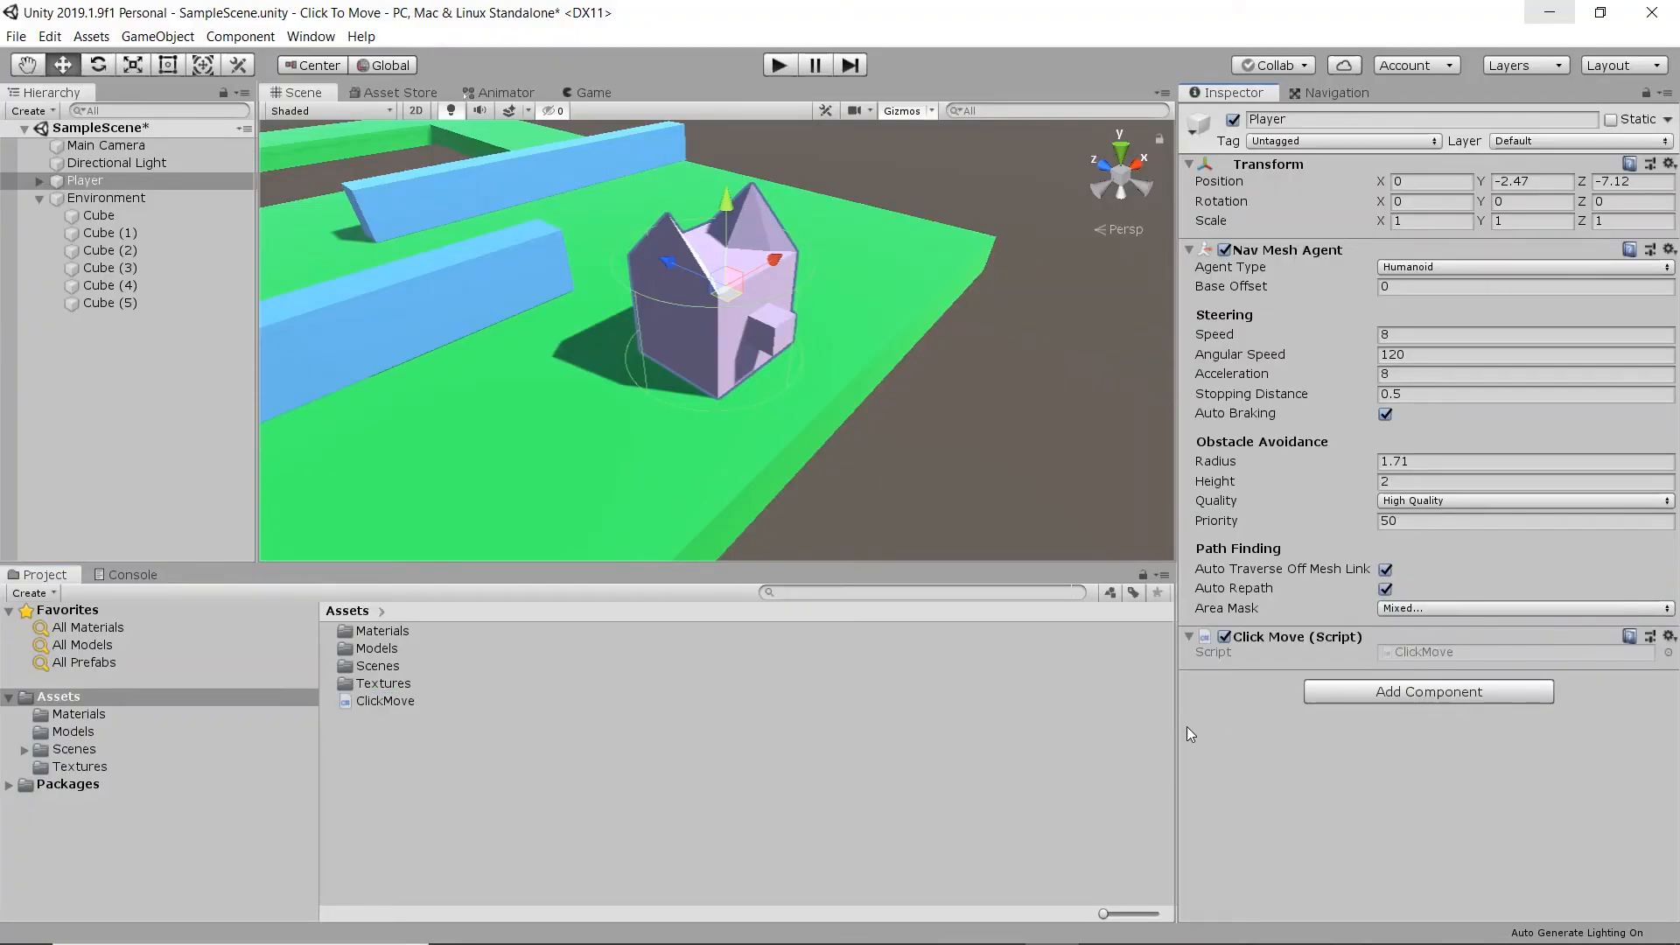
Step: Enter Play mode to test click-to-move on the Player
{"action": "left_click", "coordinate": [779, 64]}
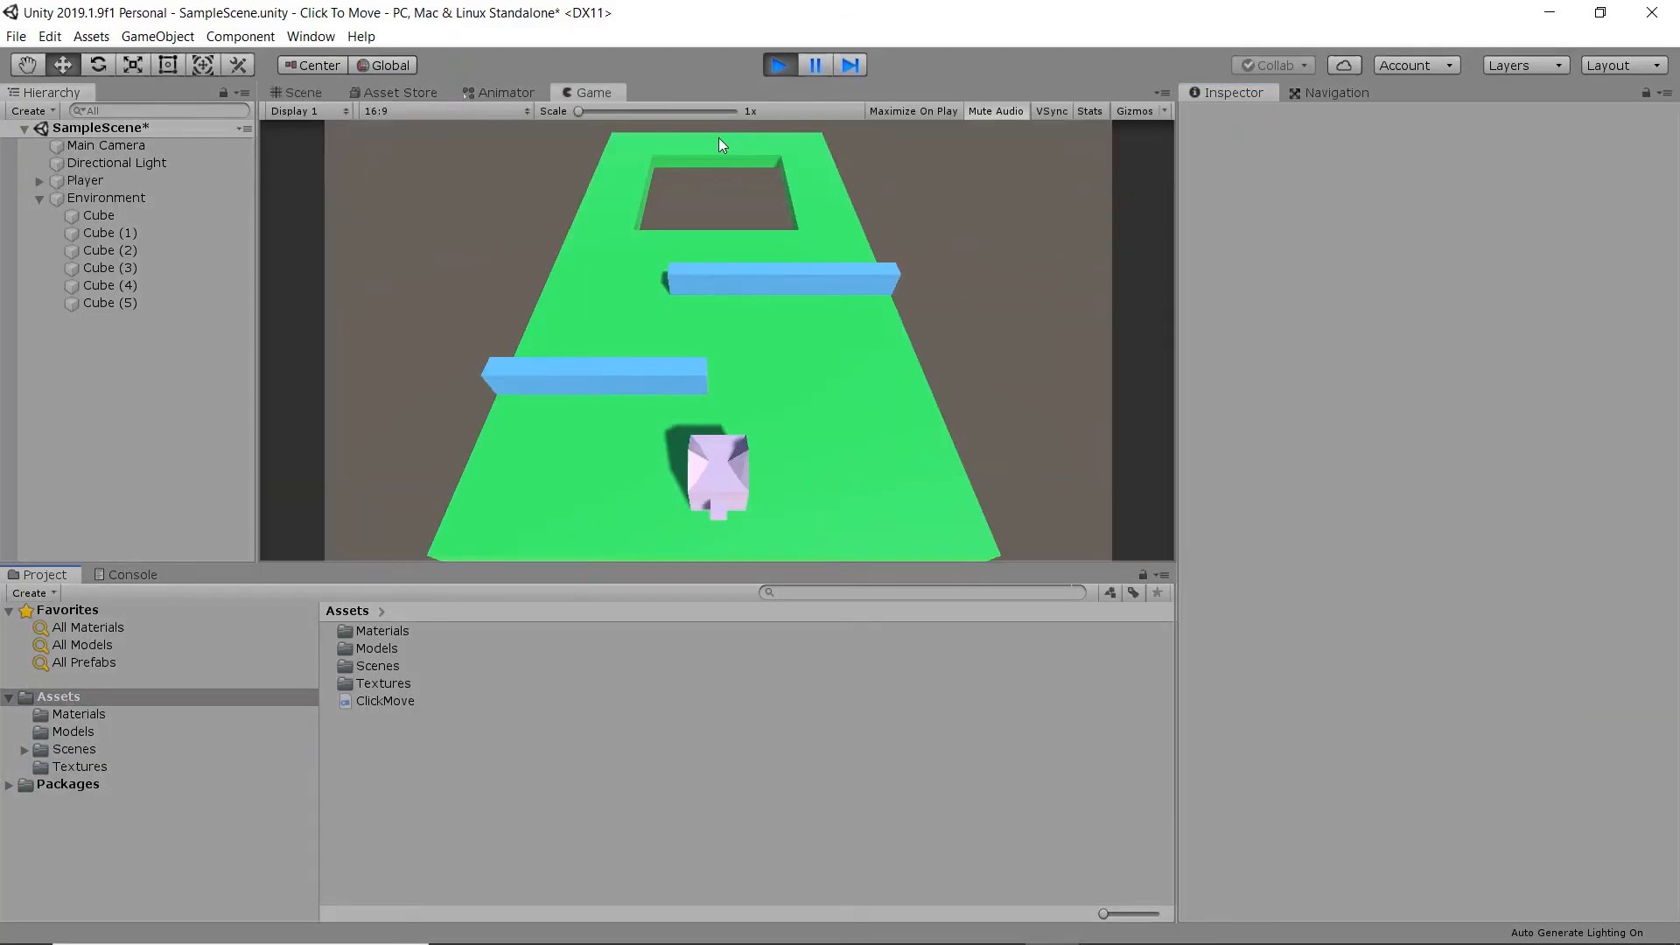